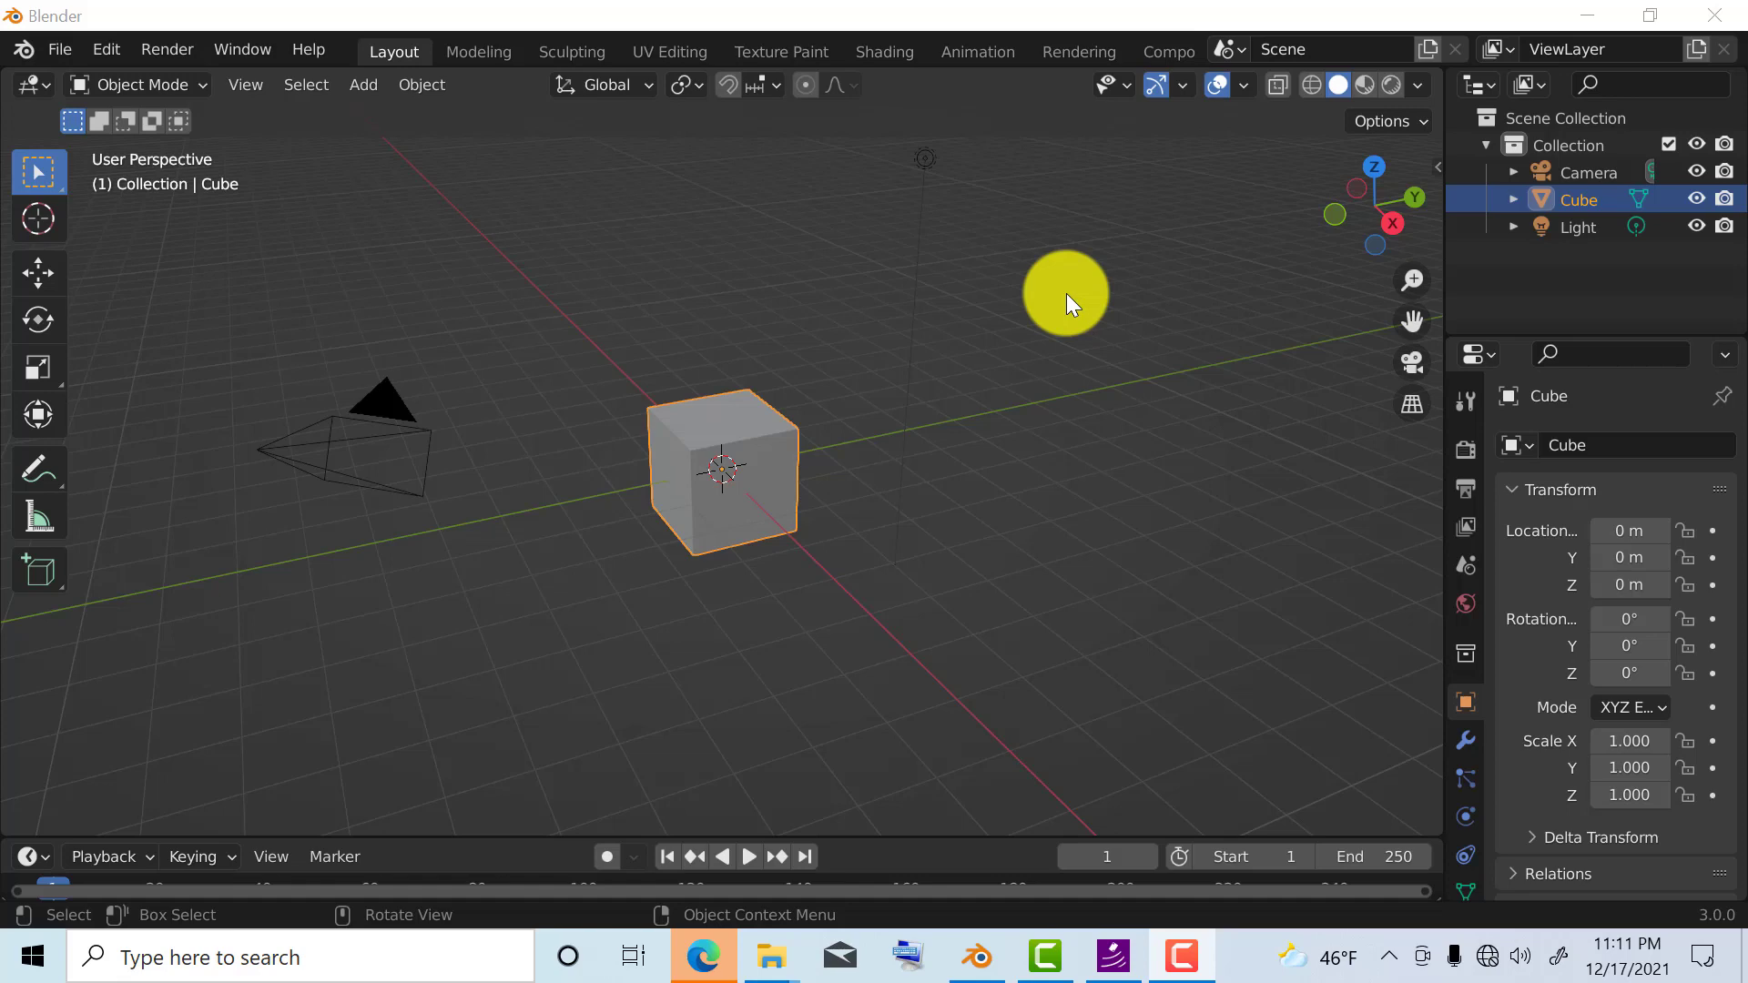
mouse_move(881, 251)
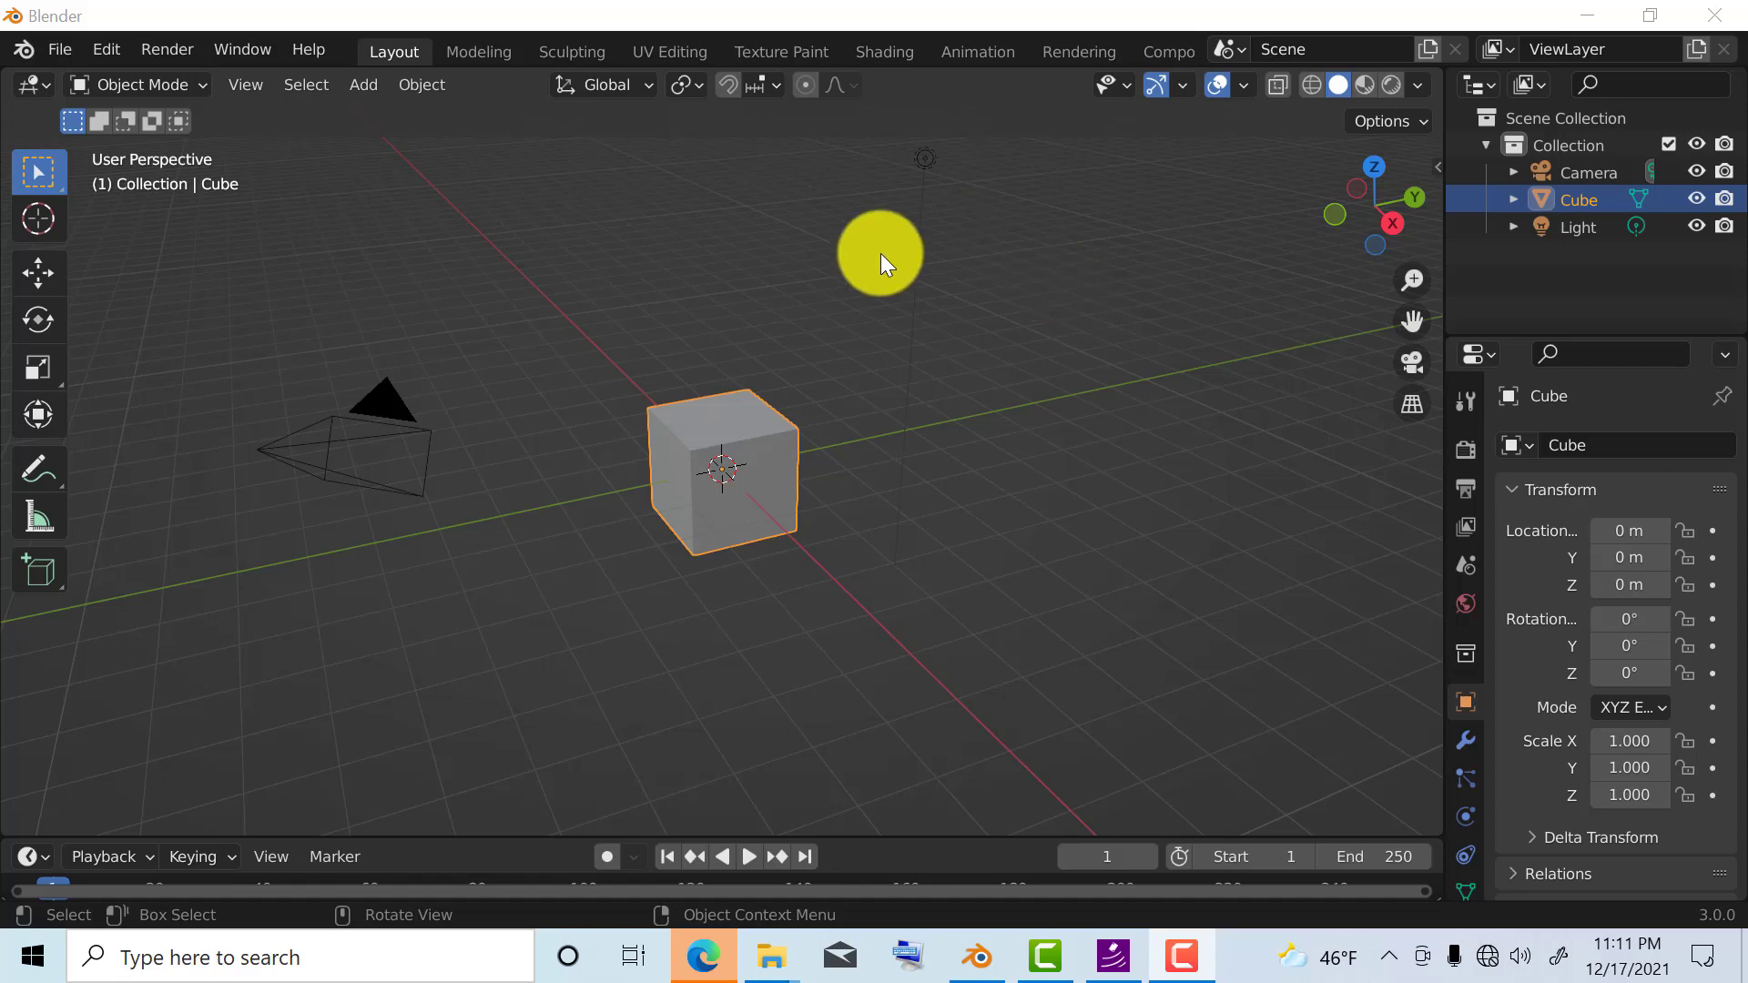
mouse_move(763, 468)
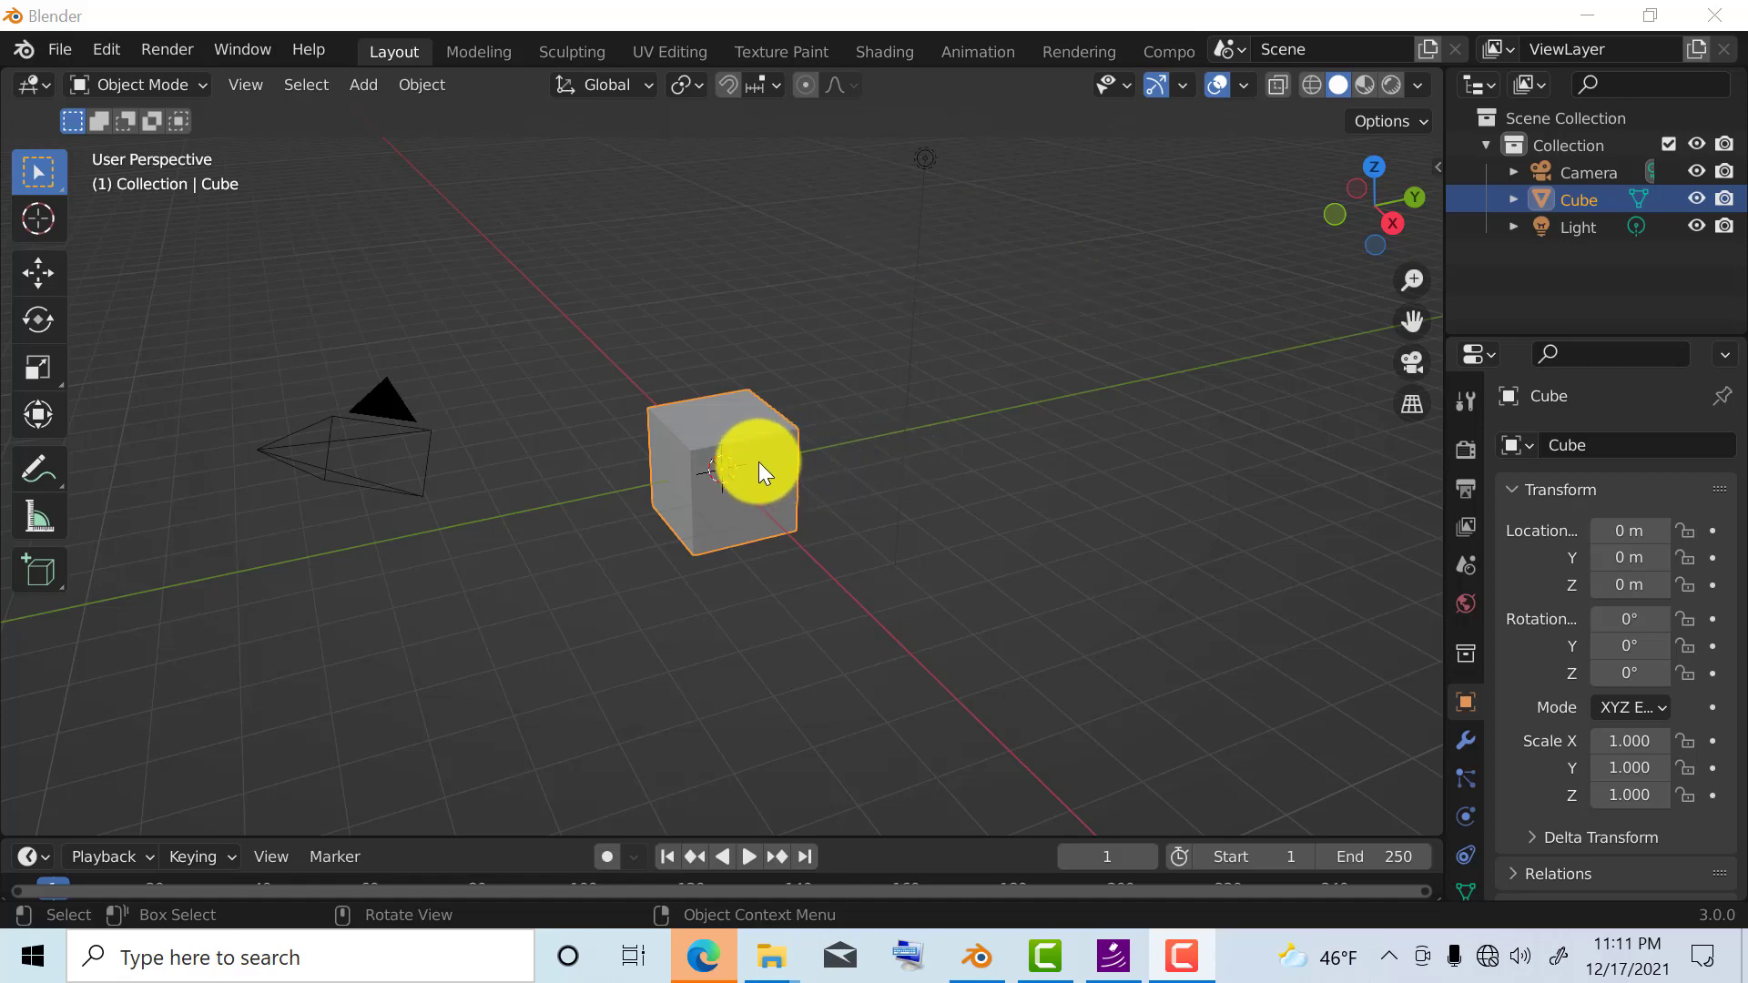
mouse_move(735, 418)
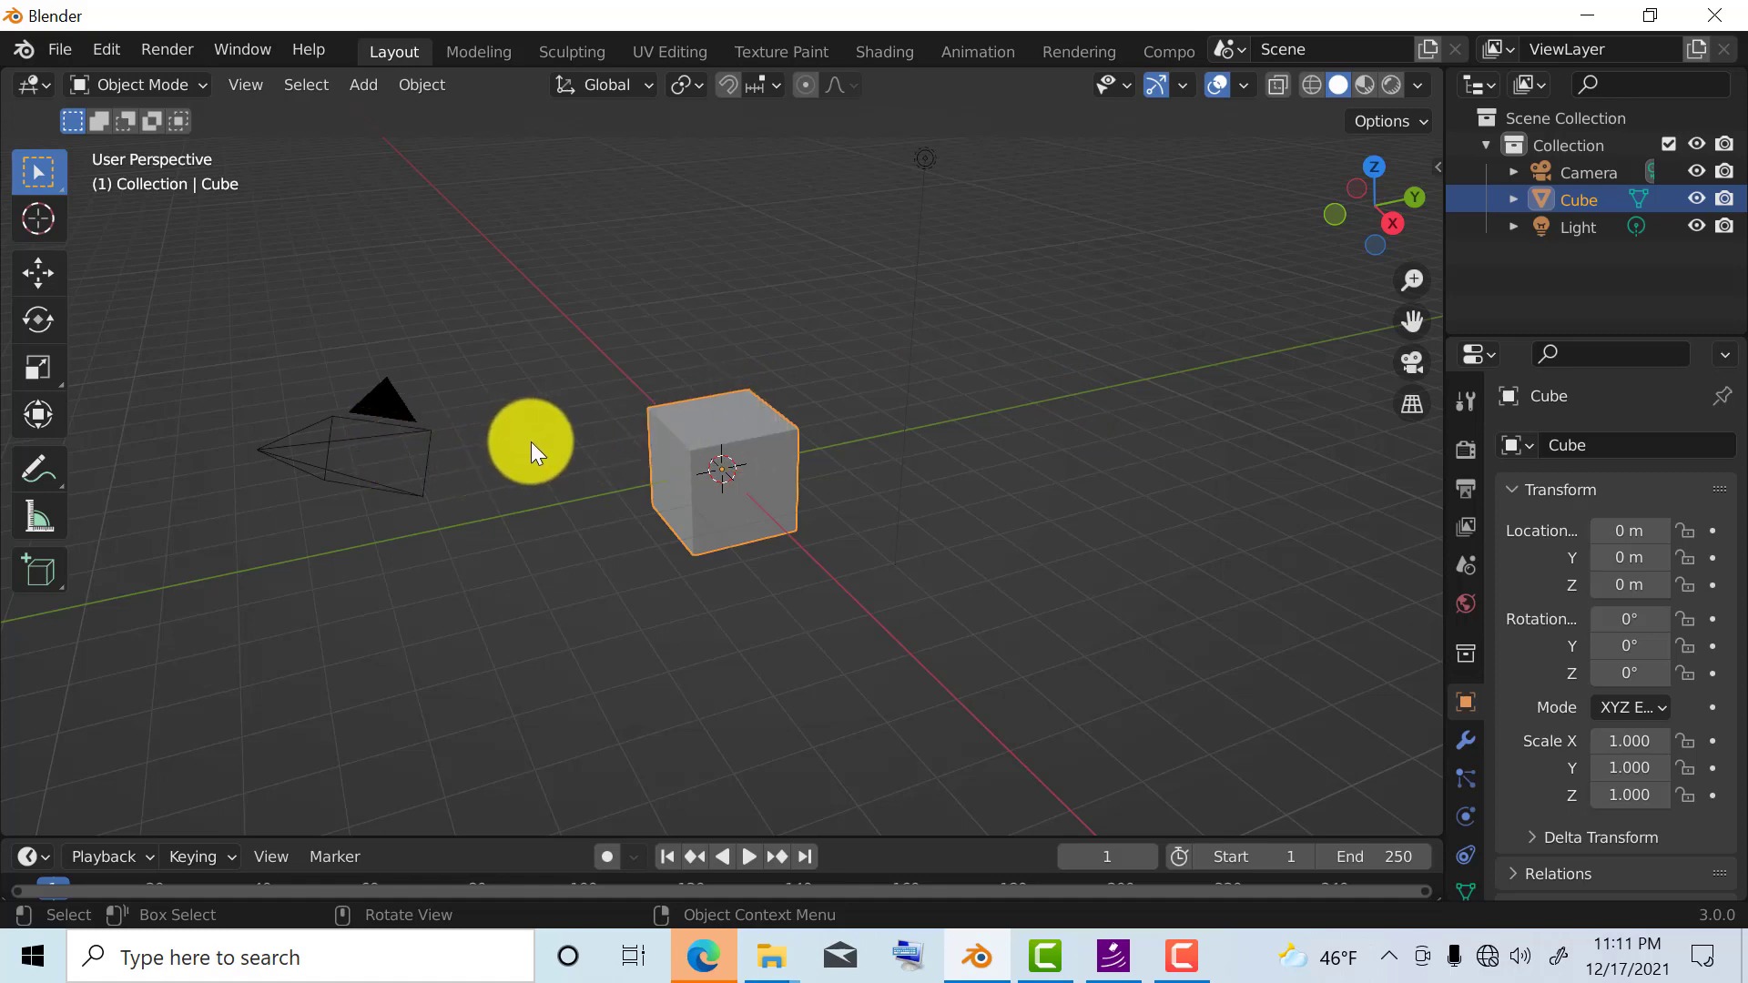
mouse_move(572, 466)
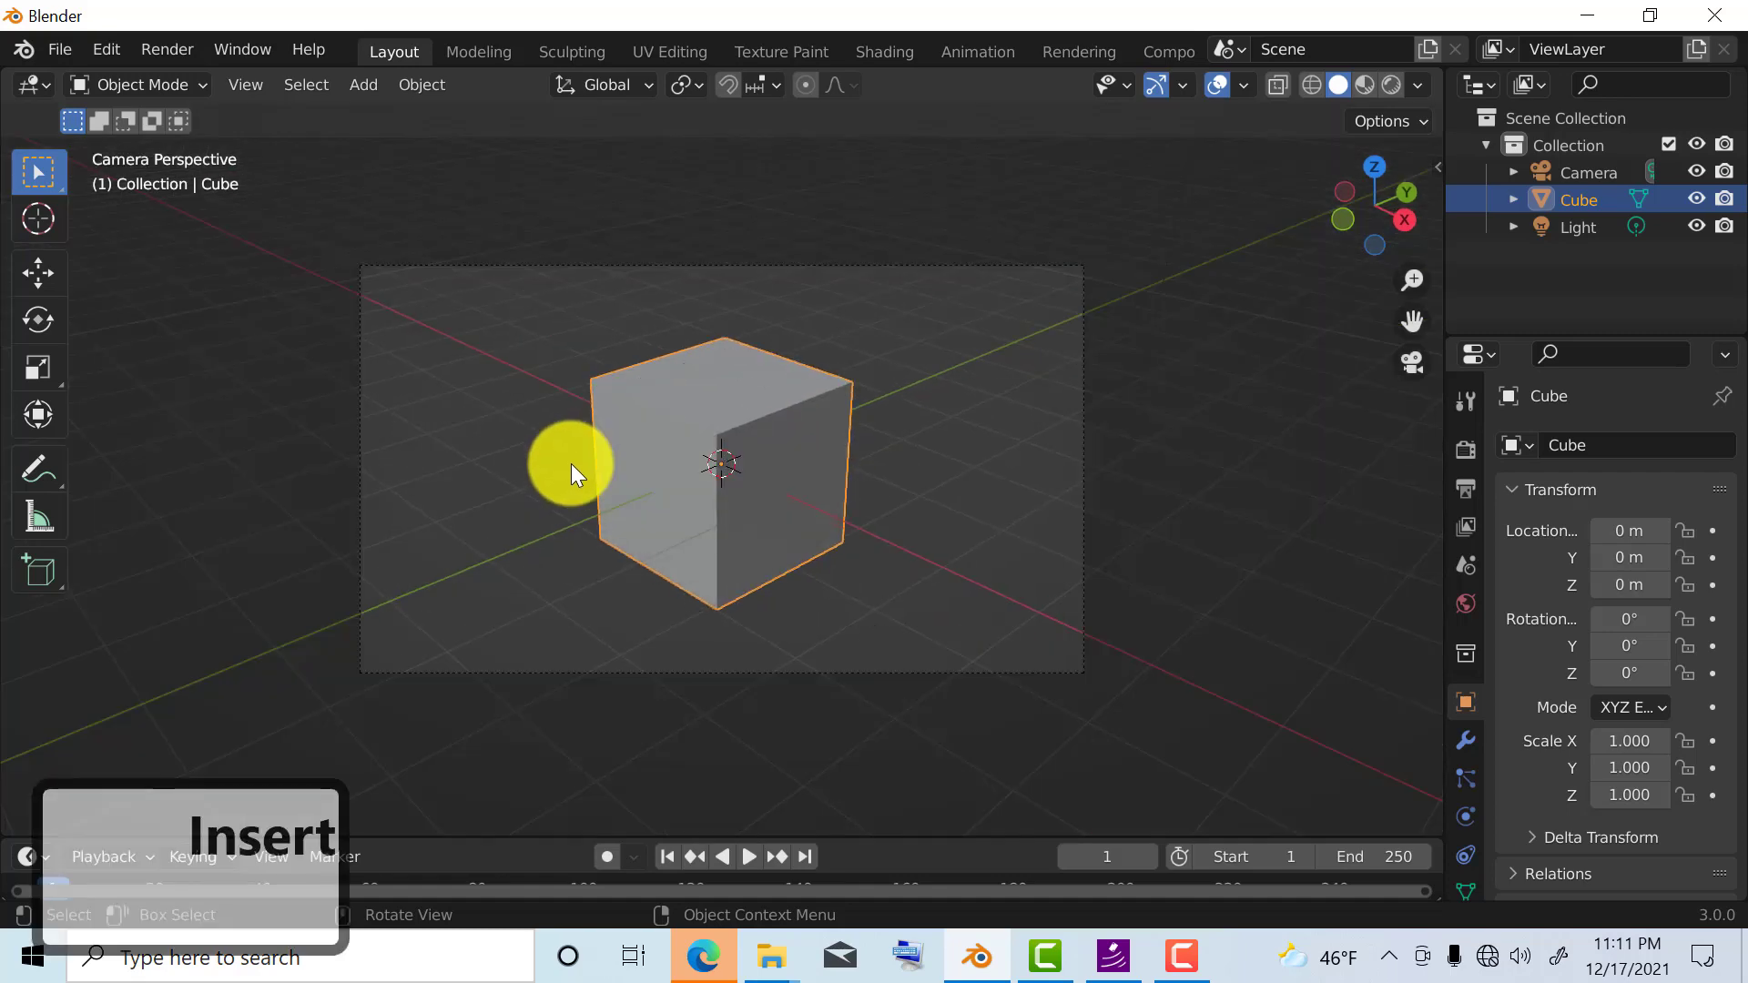
mouse_move(579, 462)
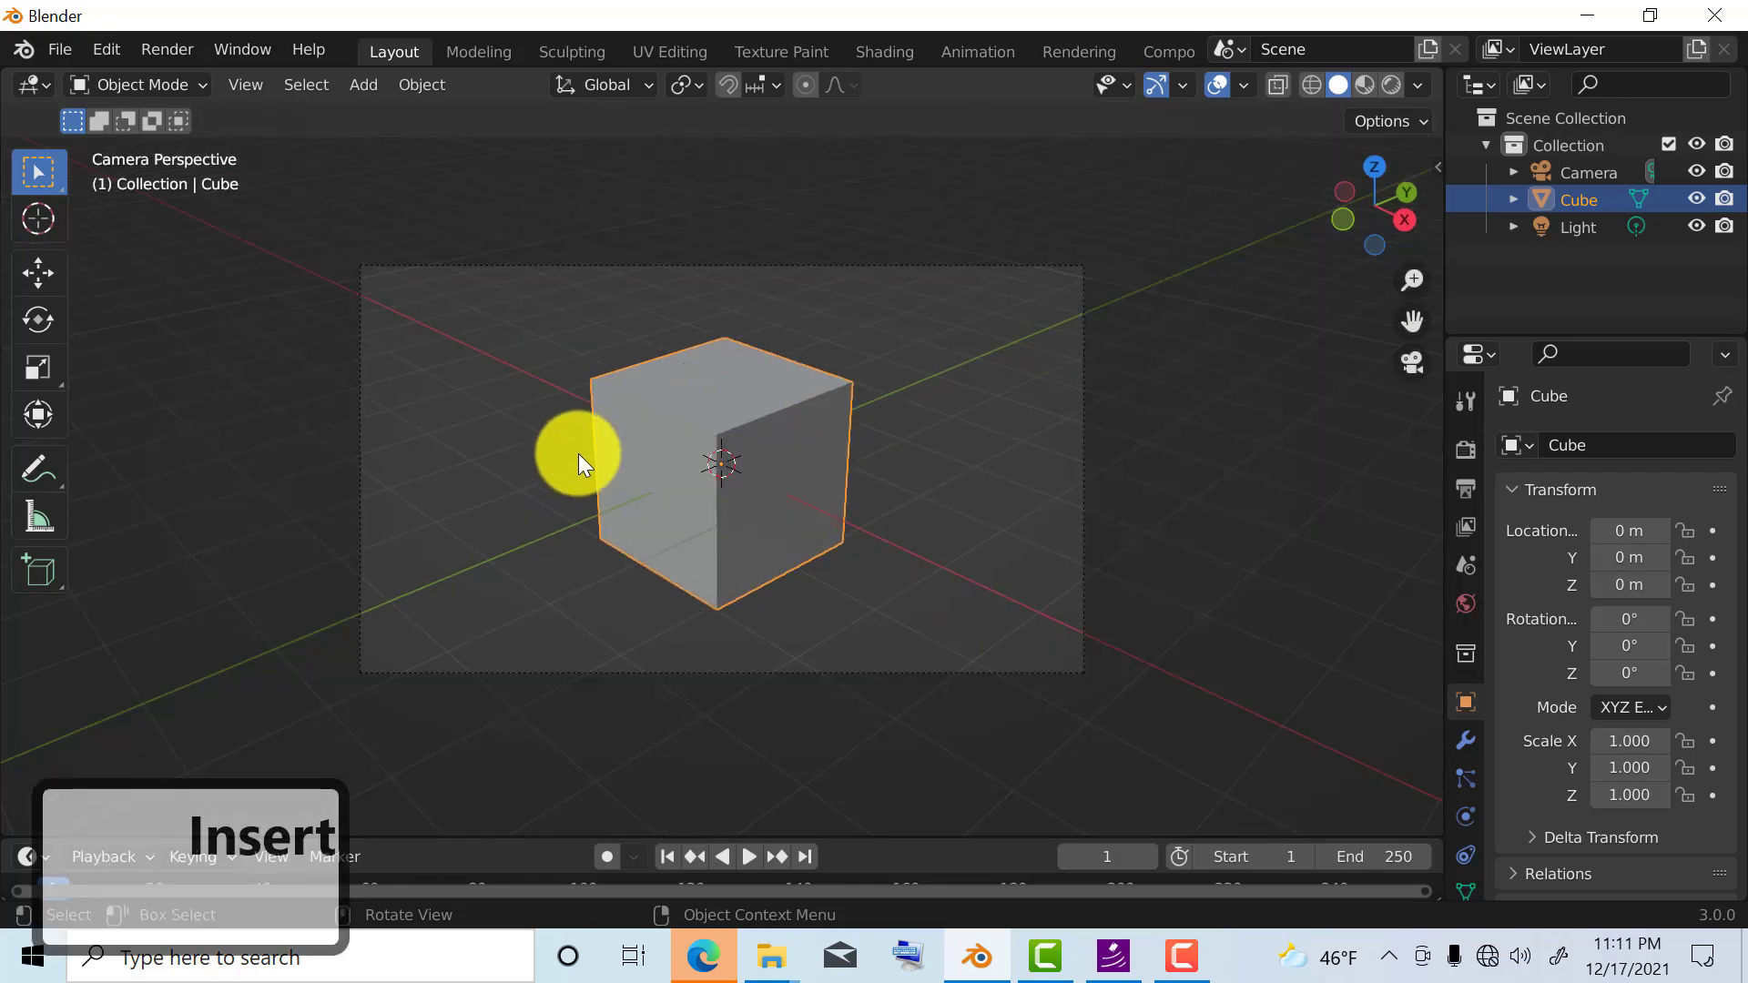
mouse_move(1034, 435)
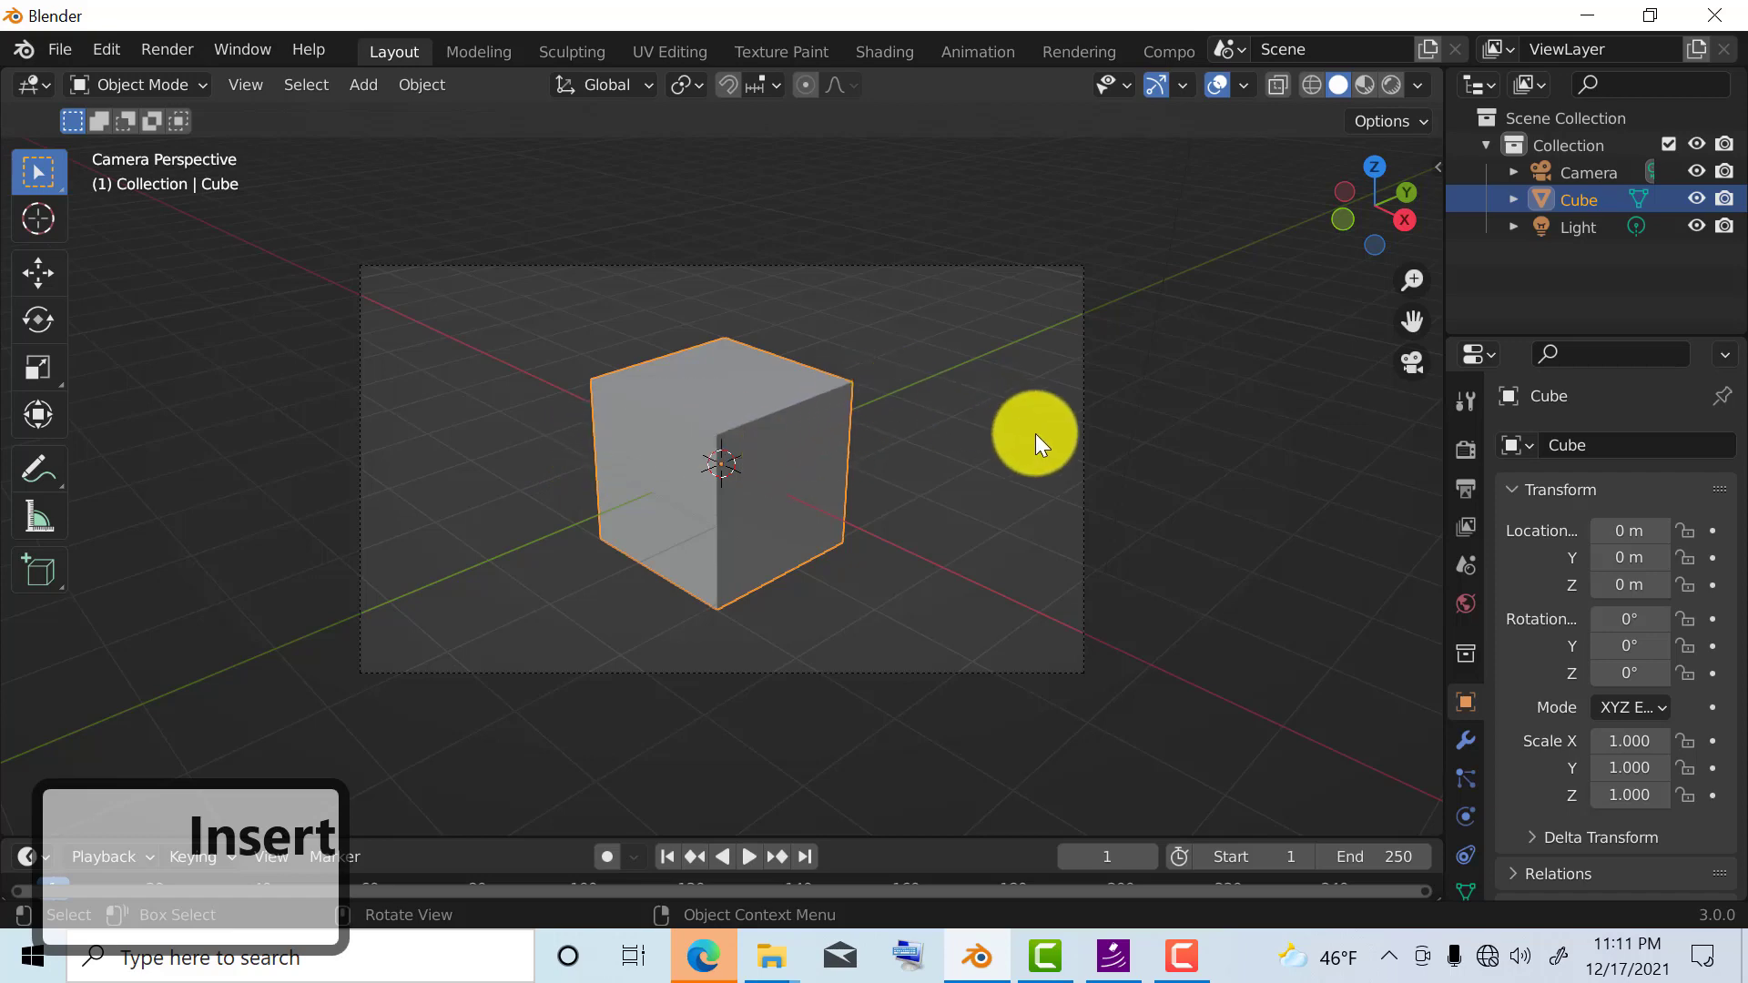
mouse_move(892, 463)
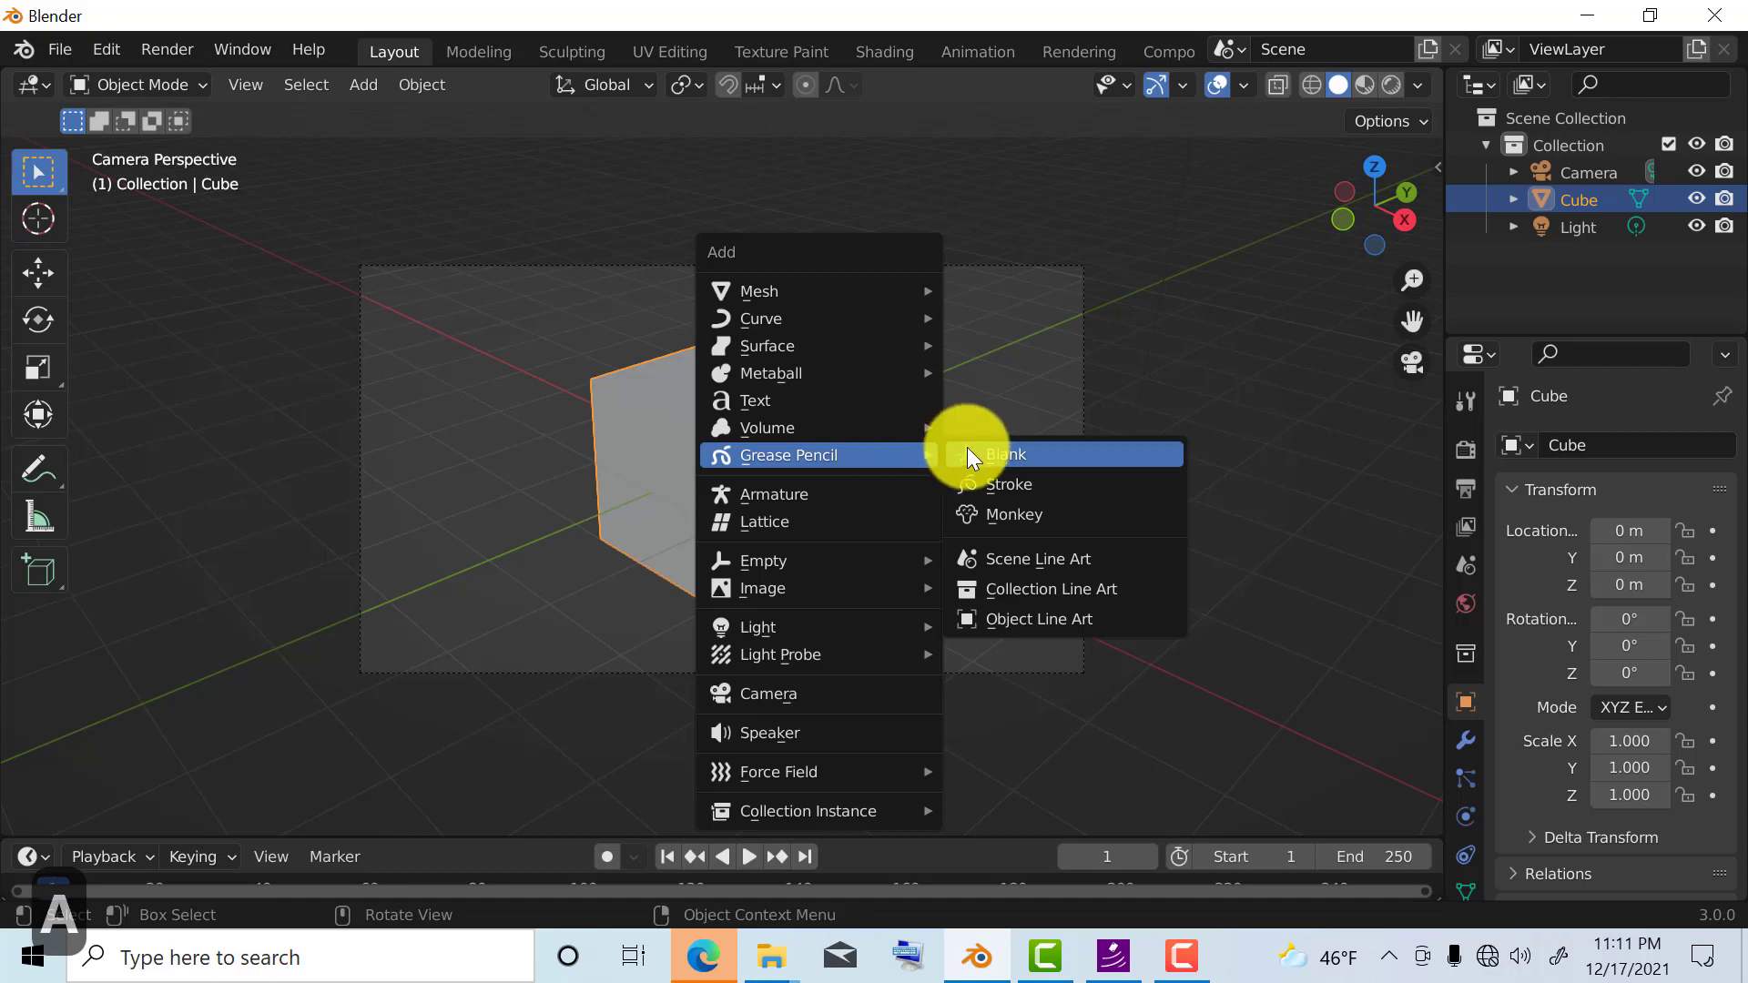
mouse_move(1018, 619)
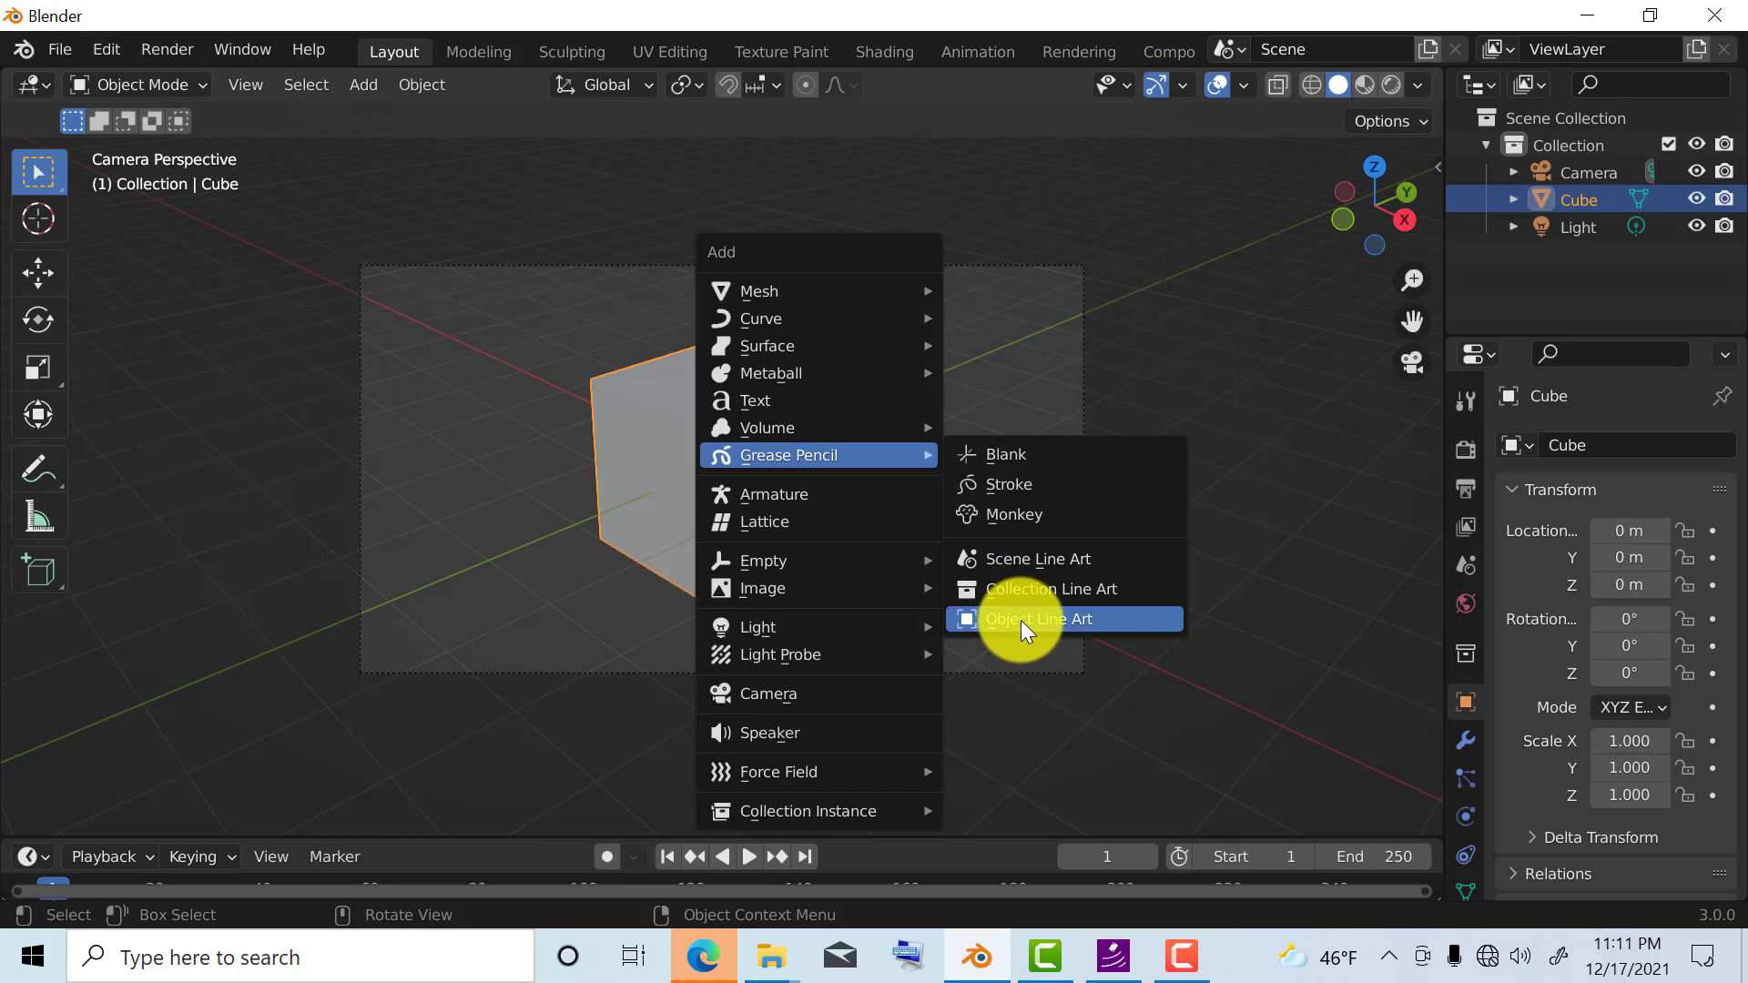
Step: Add an Object Line Art Grease Pencil object outlining the selected cube's edges
click(1038, 619)
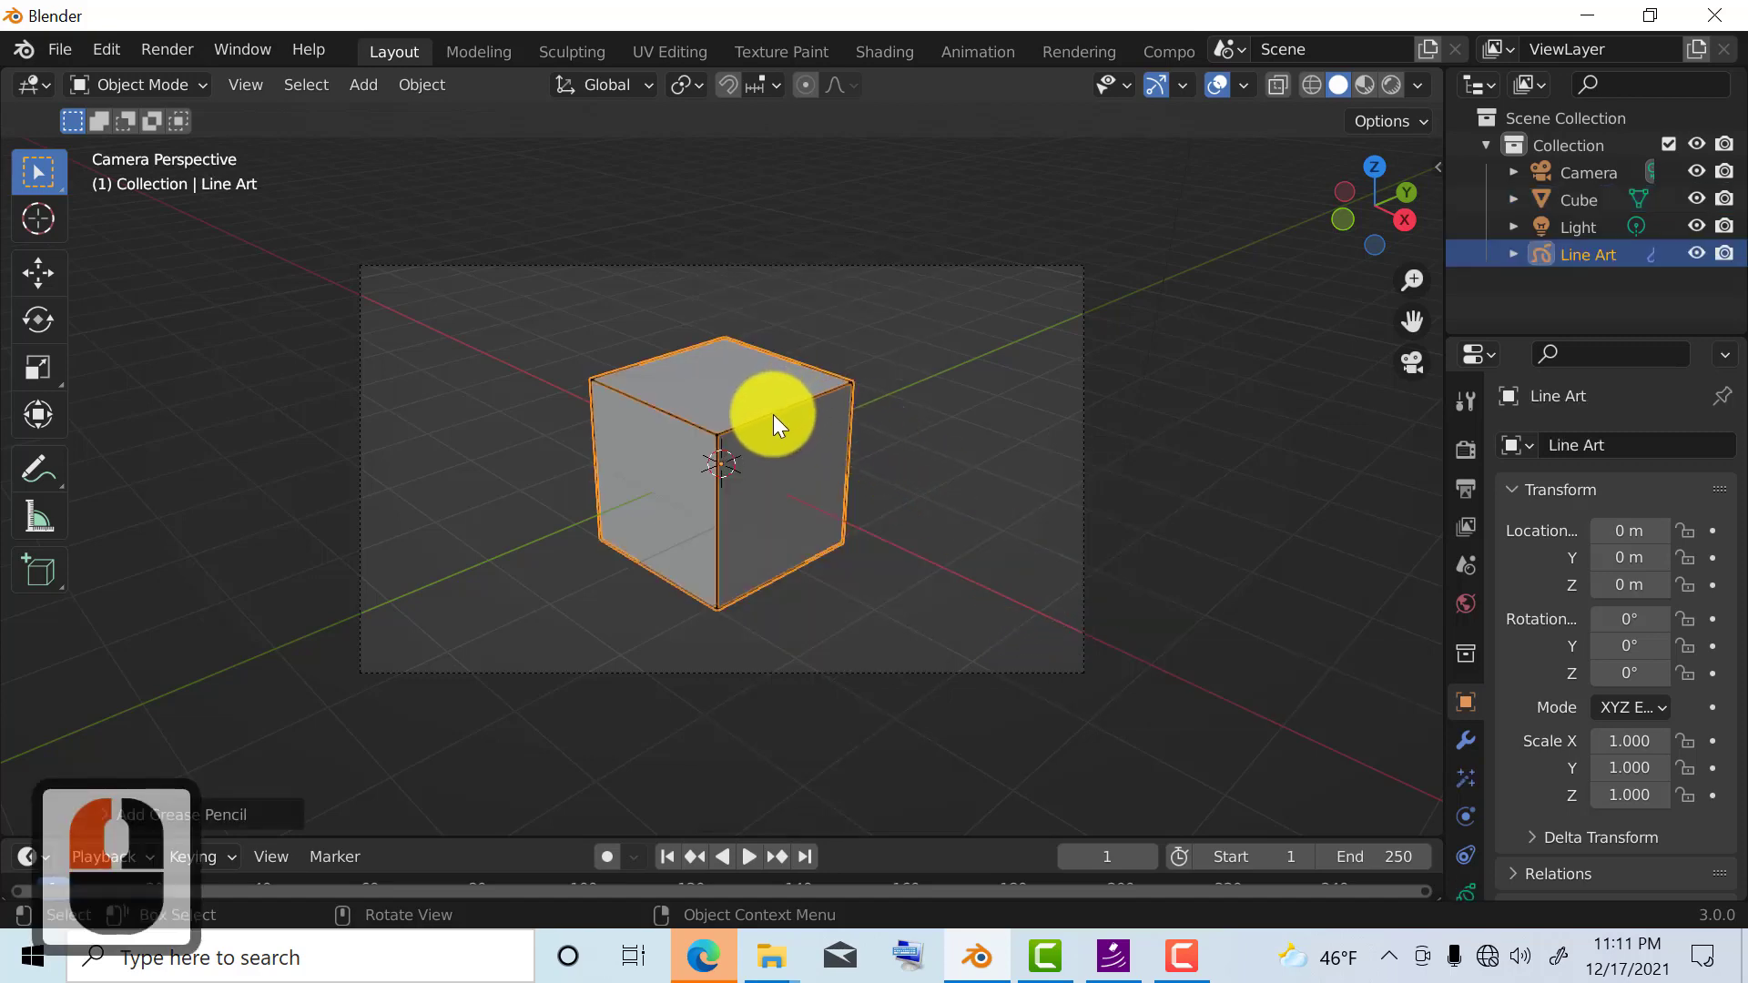
mouse_move(730, 329)
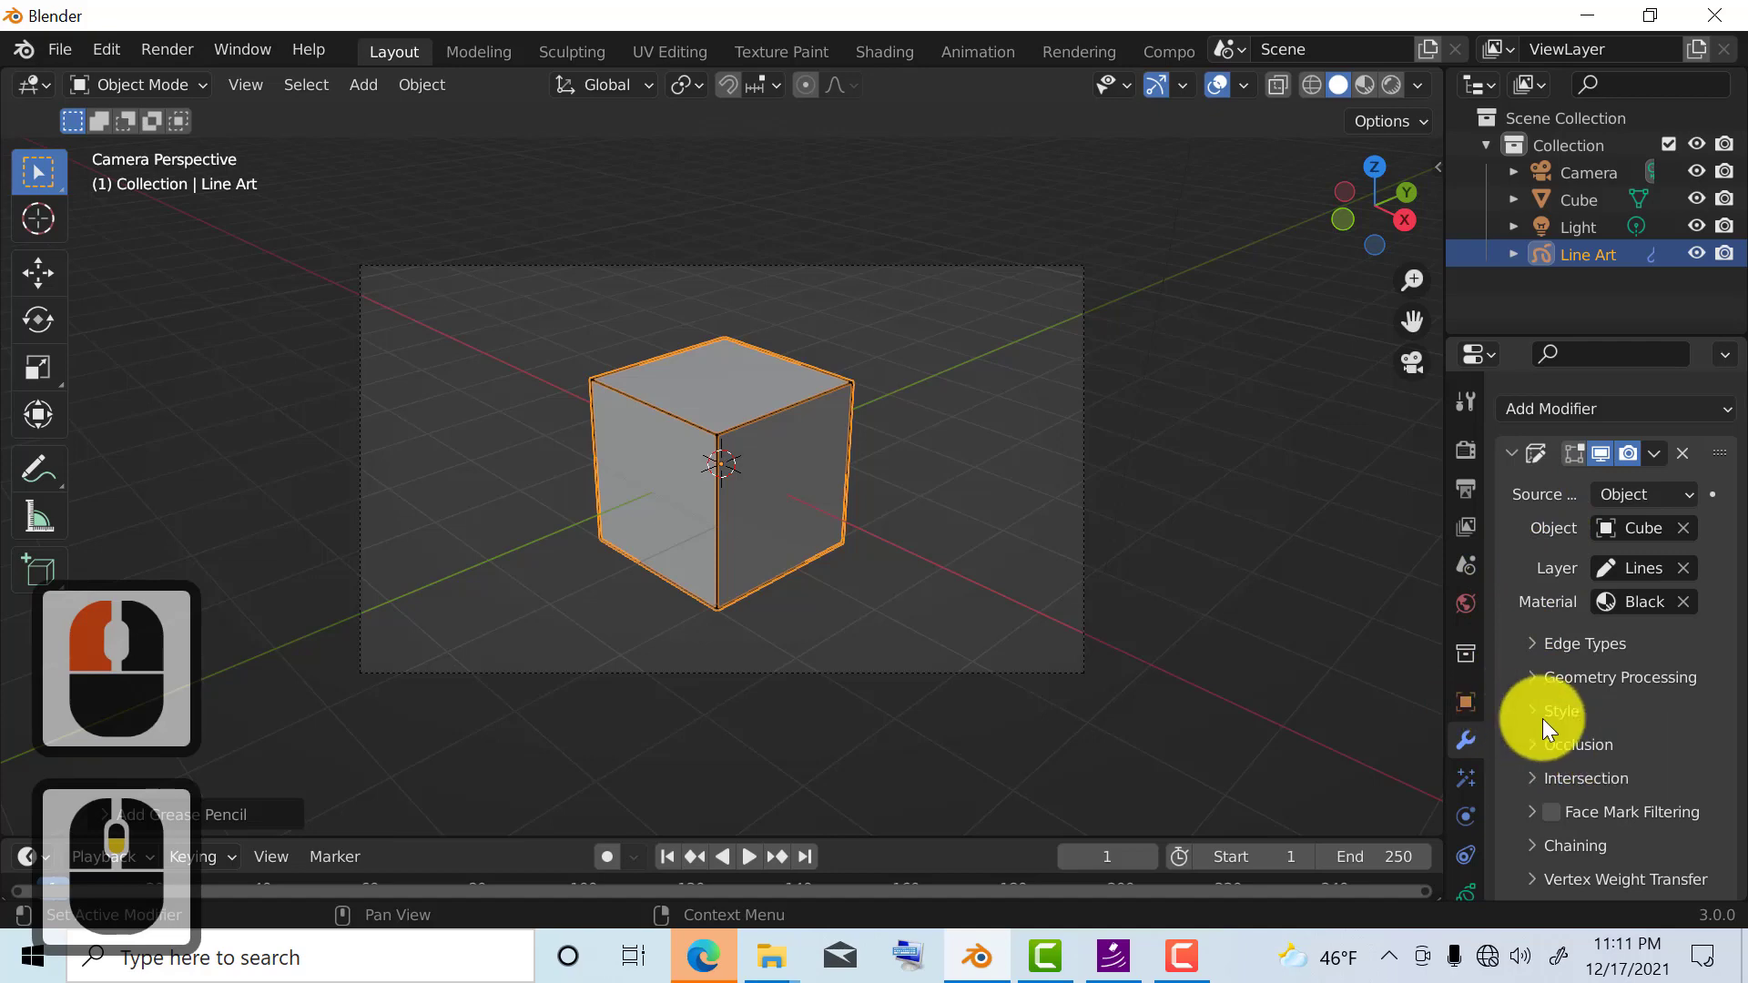
Step: Expand the Line Art modifier's Style panel to reach the stroke thickness of 154
click(1549, 711)
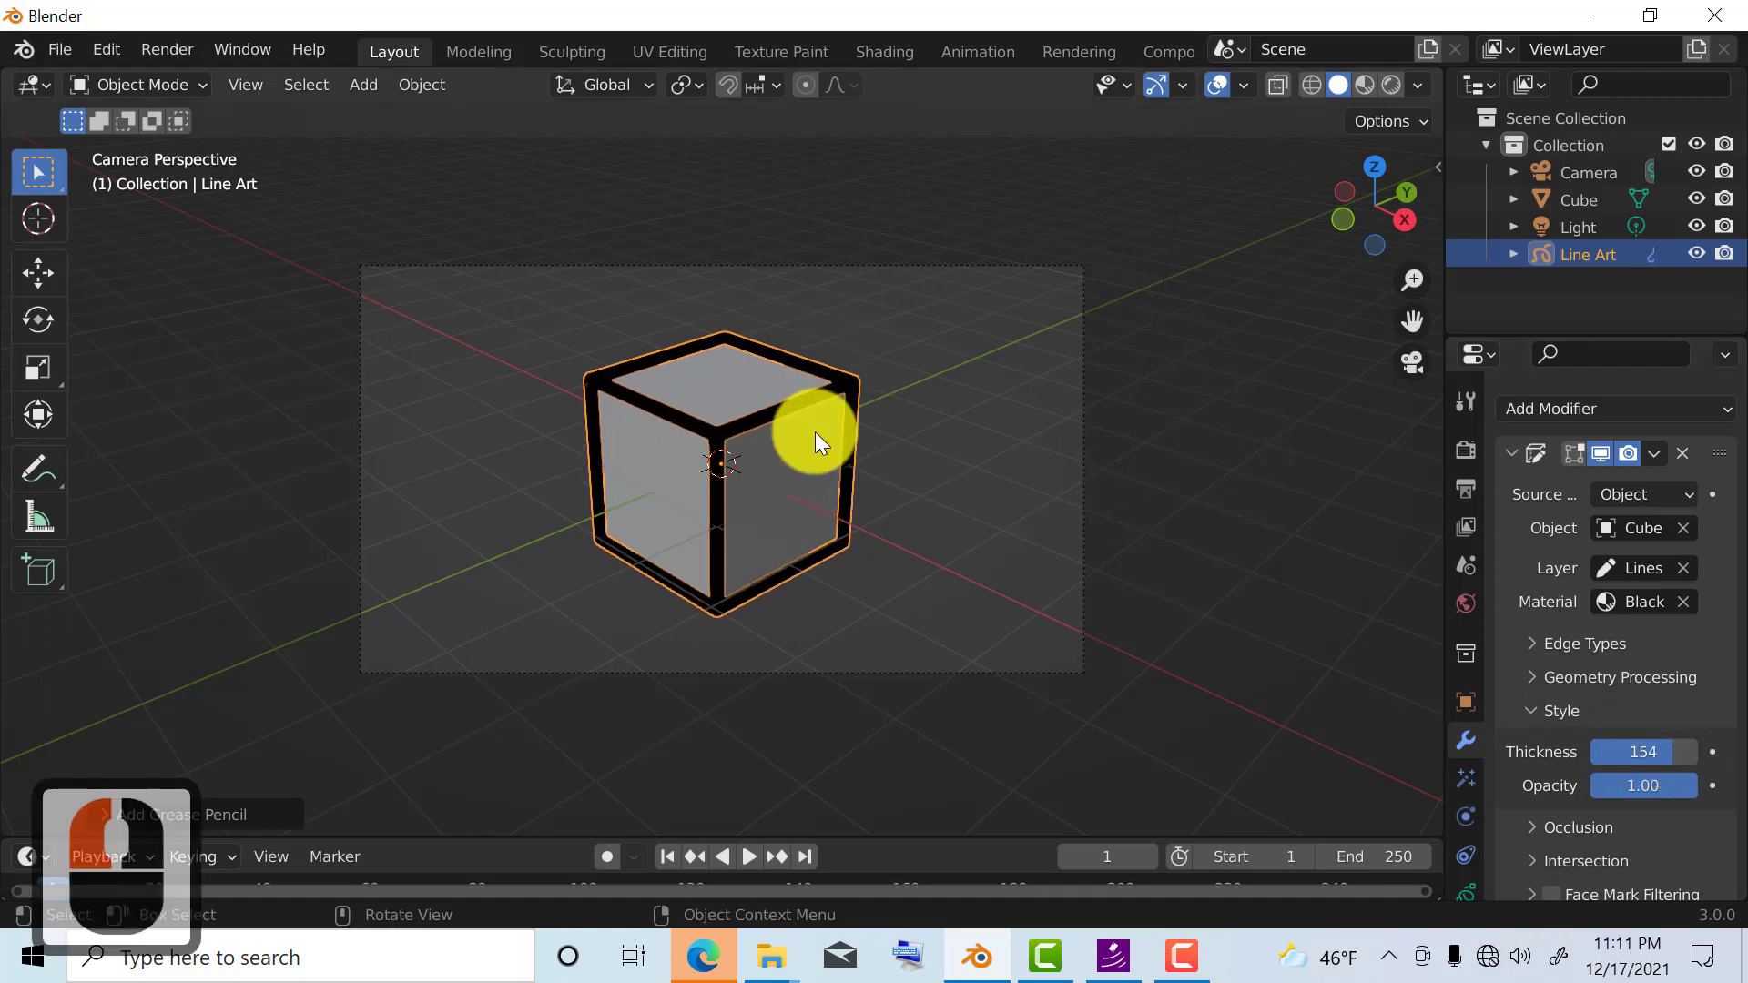
mouse_move(703, 452)
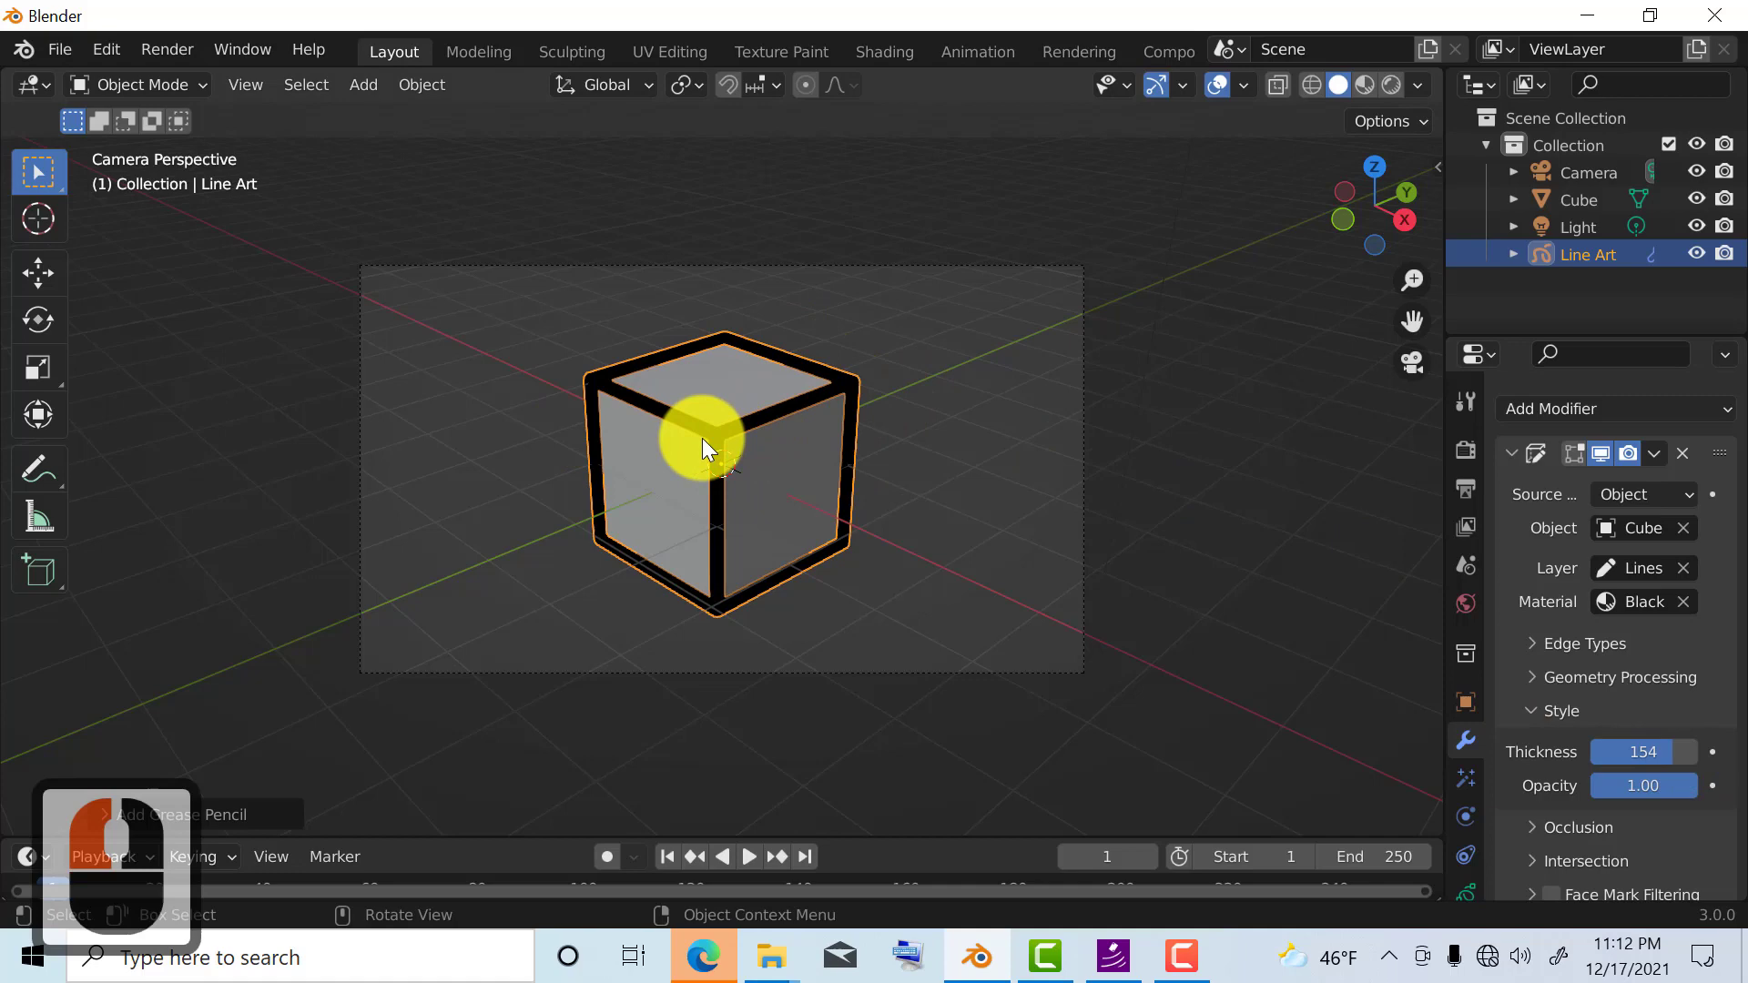
mouse_move(526, 373)
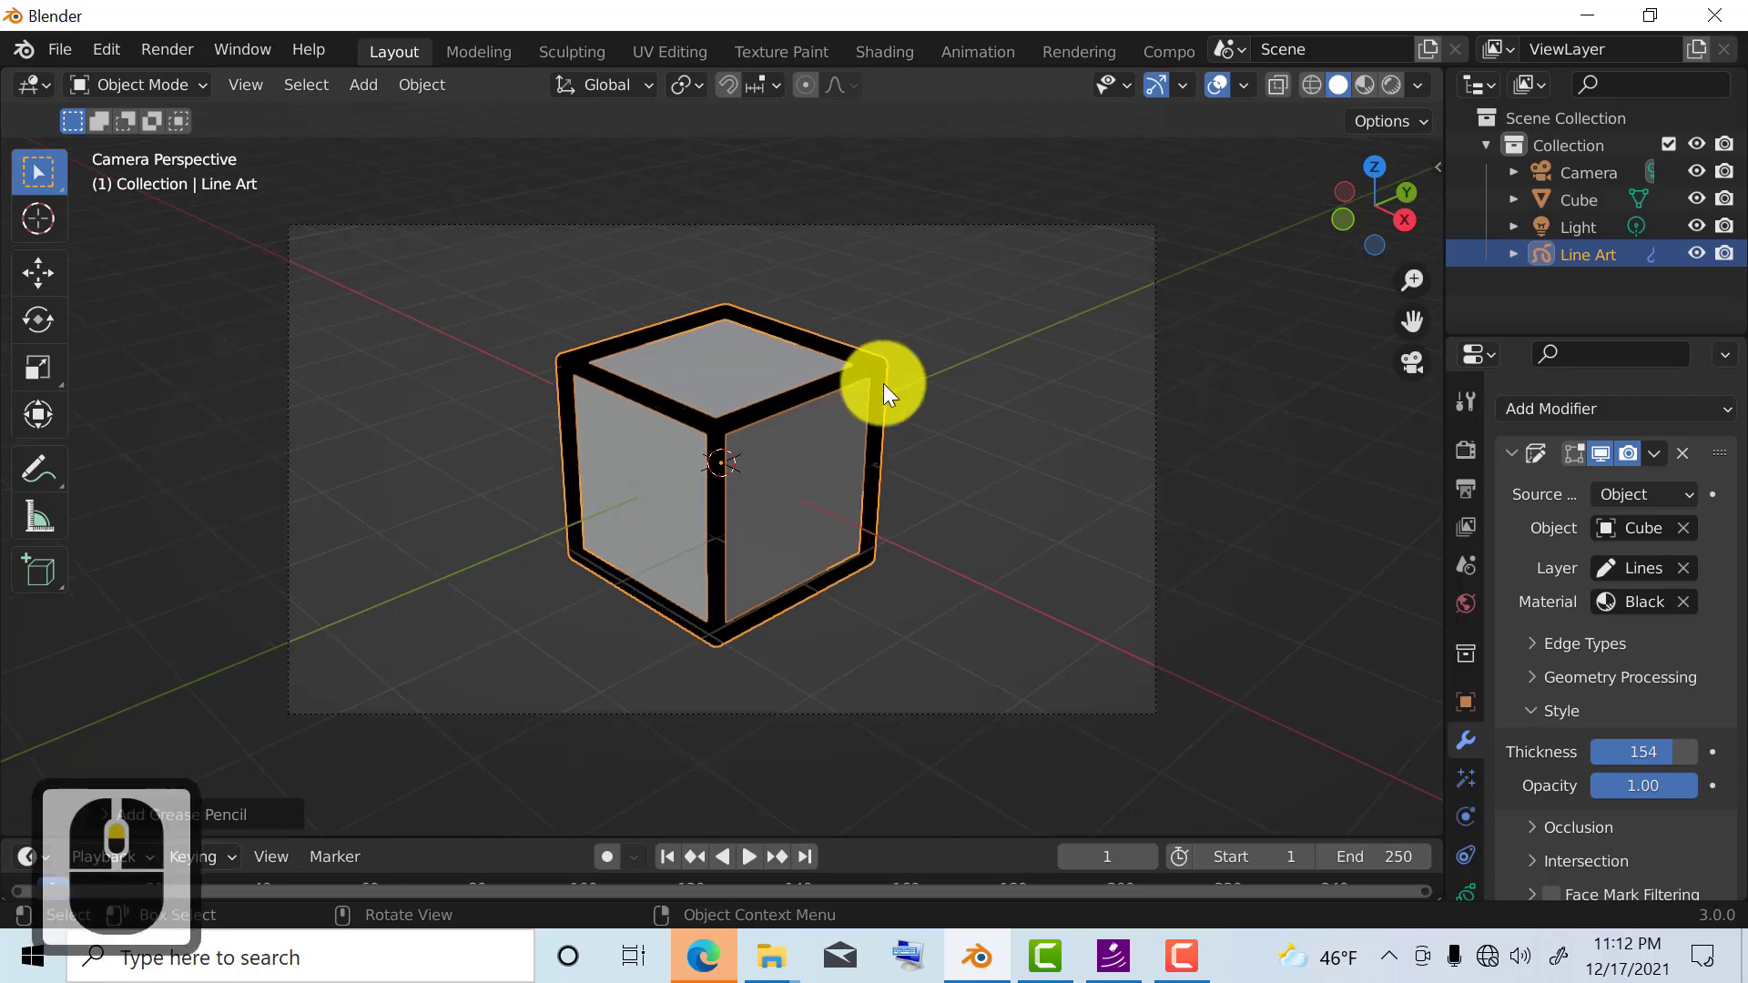
mouse_move(1059, 401)
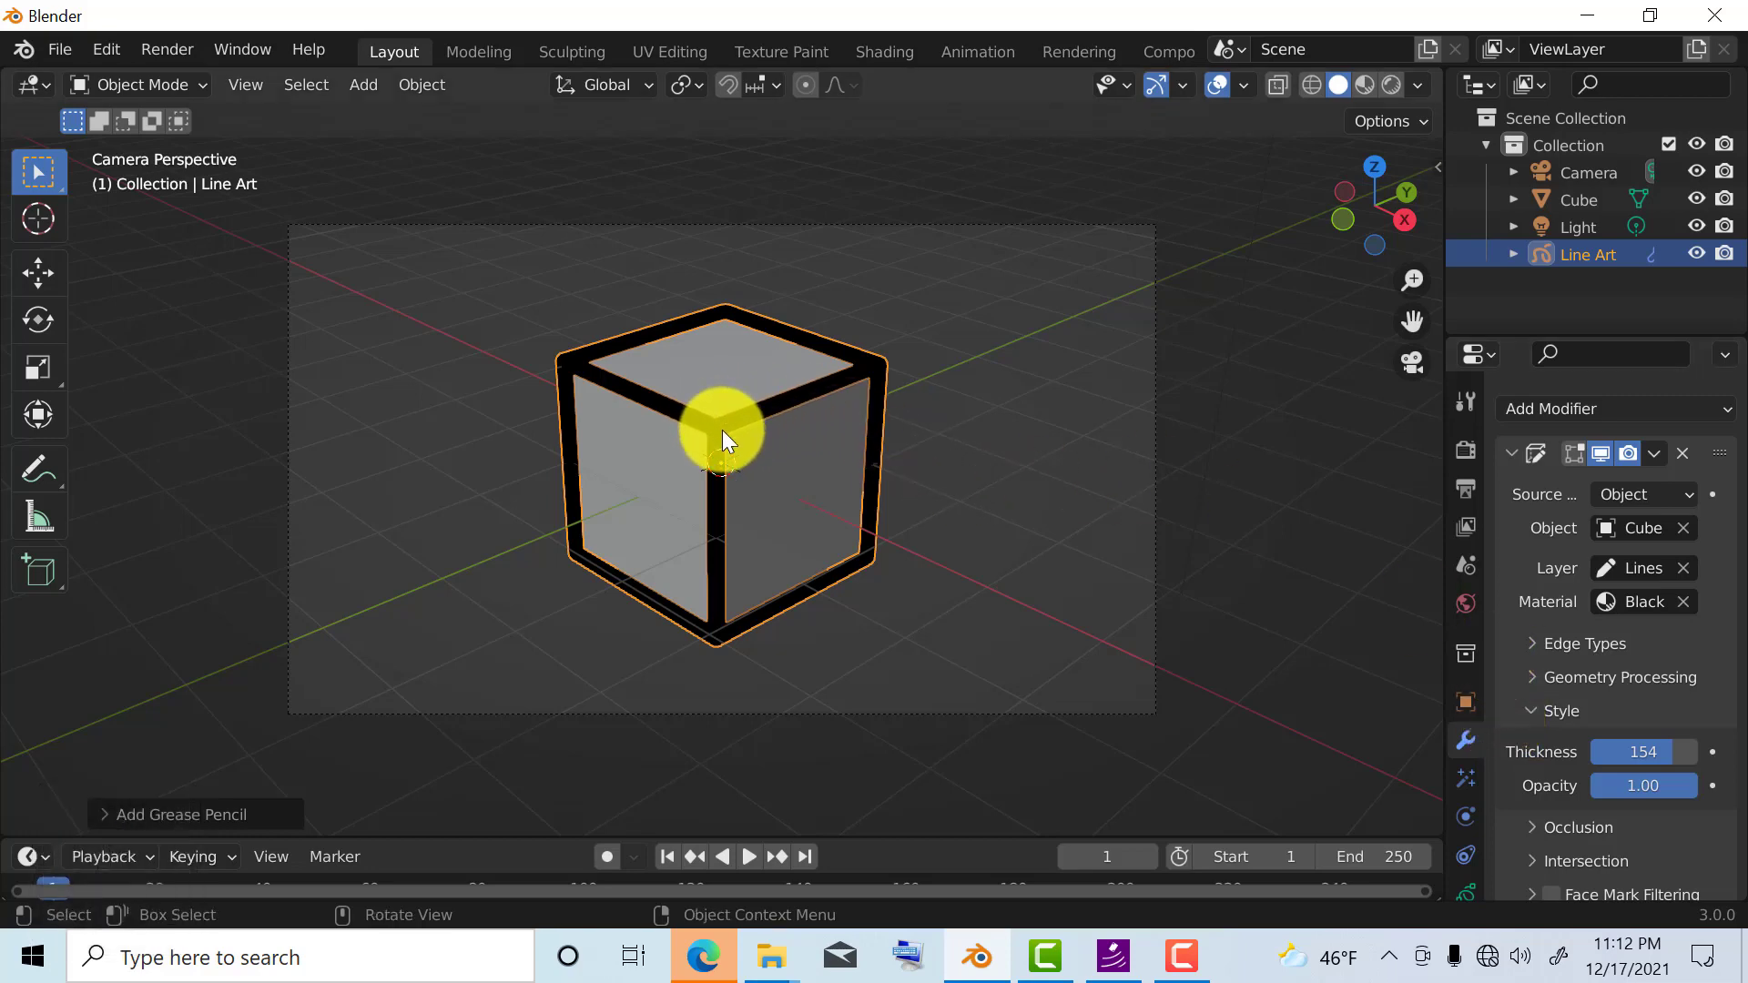
Step: Add a Subdivide modifier to the line art and switch its type from Catmull-Clark to Simple
click(1604, 408)
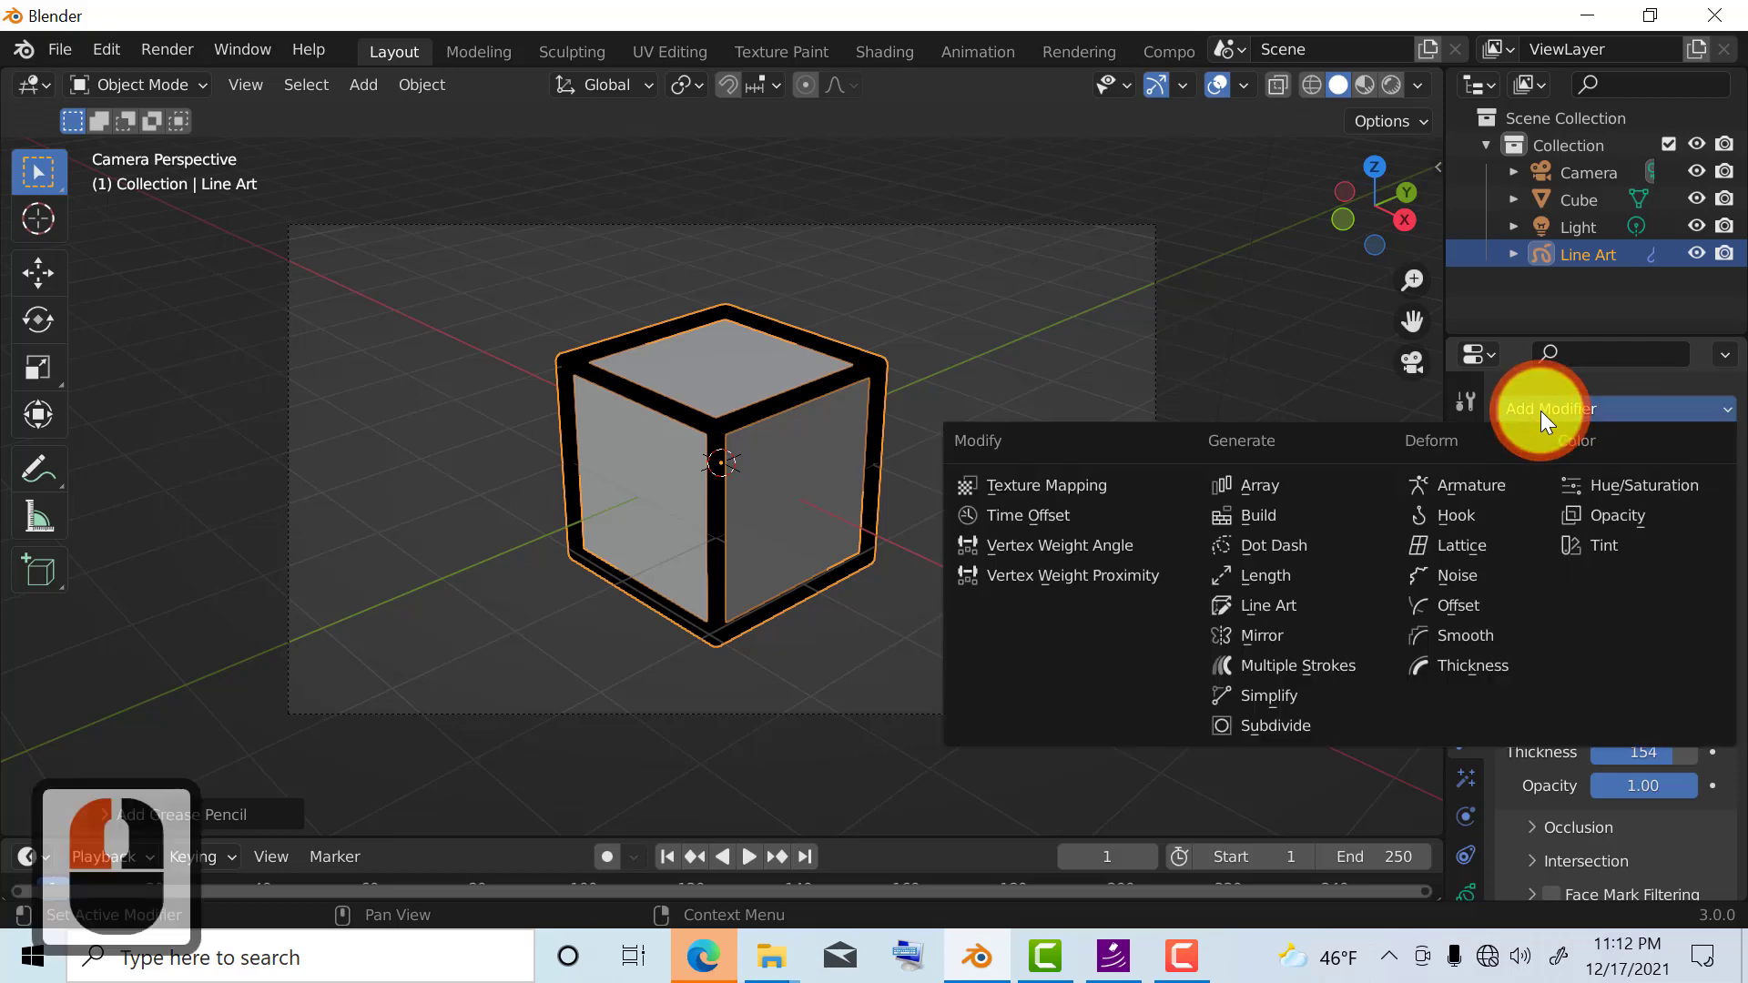
mouse_move(1266, 727)
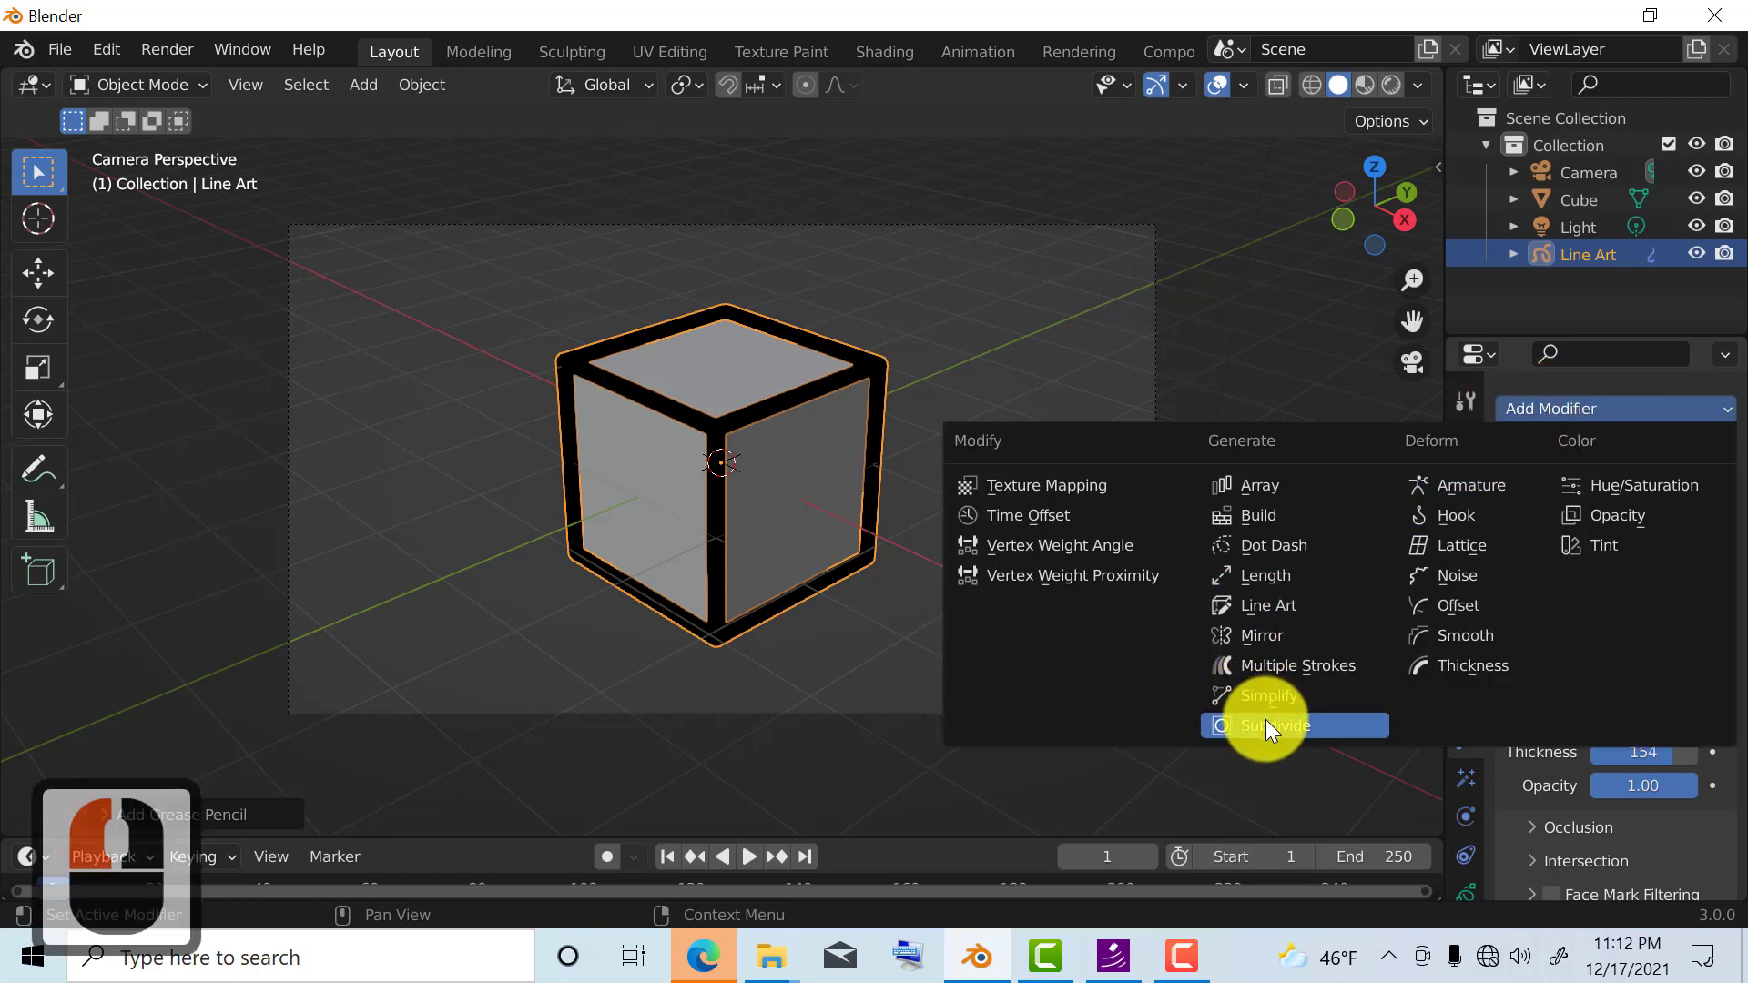
click(1269, 727)
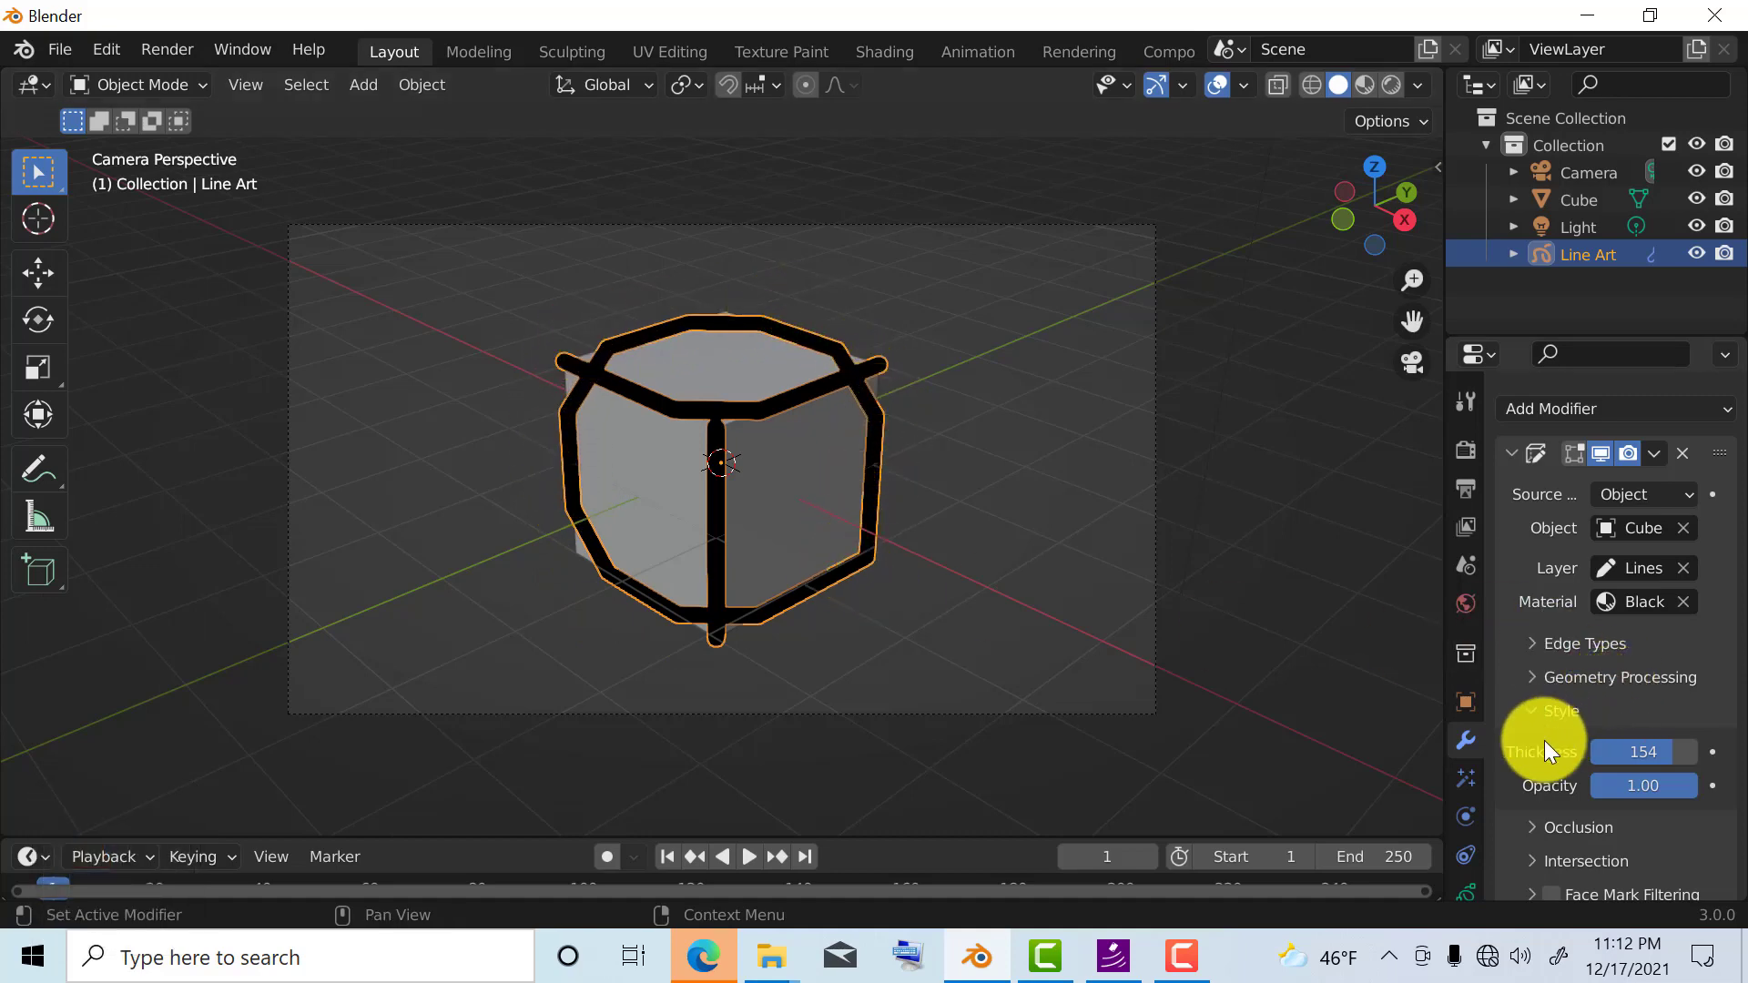
scroll(down, 3)
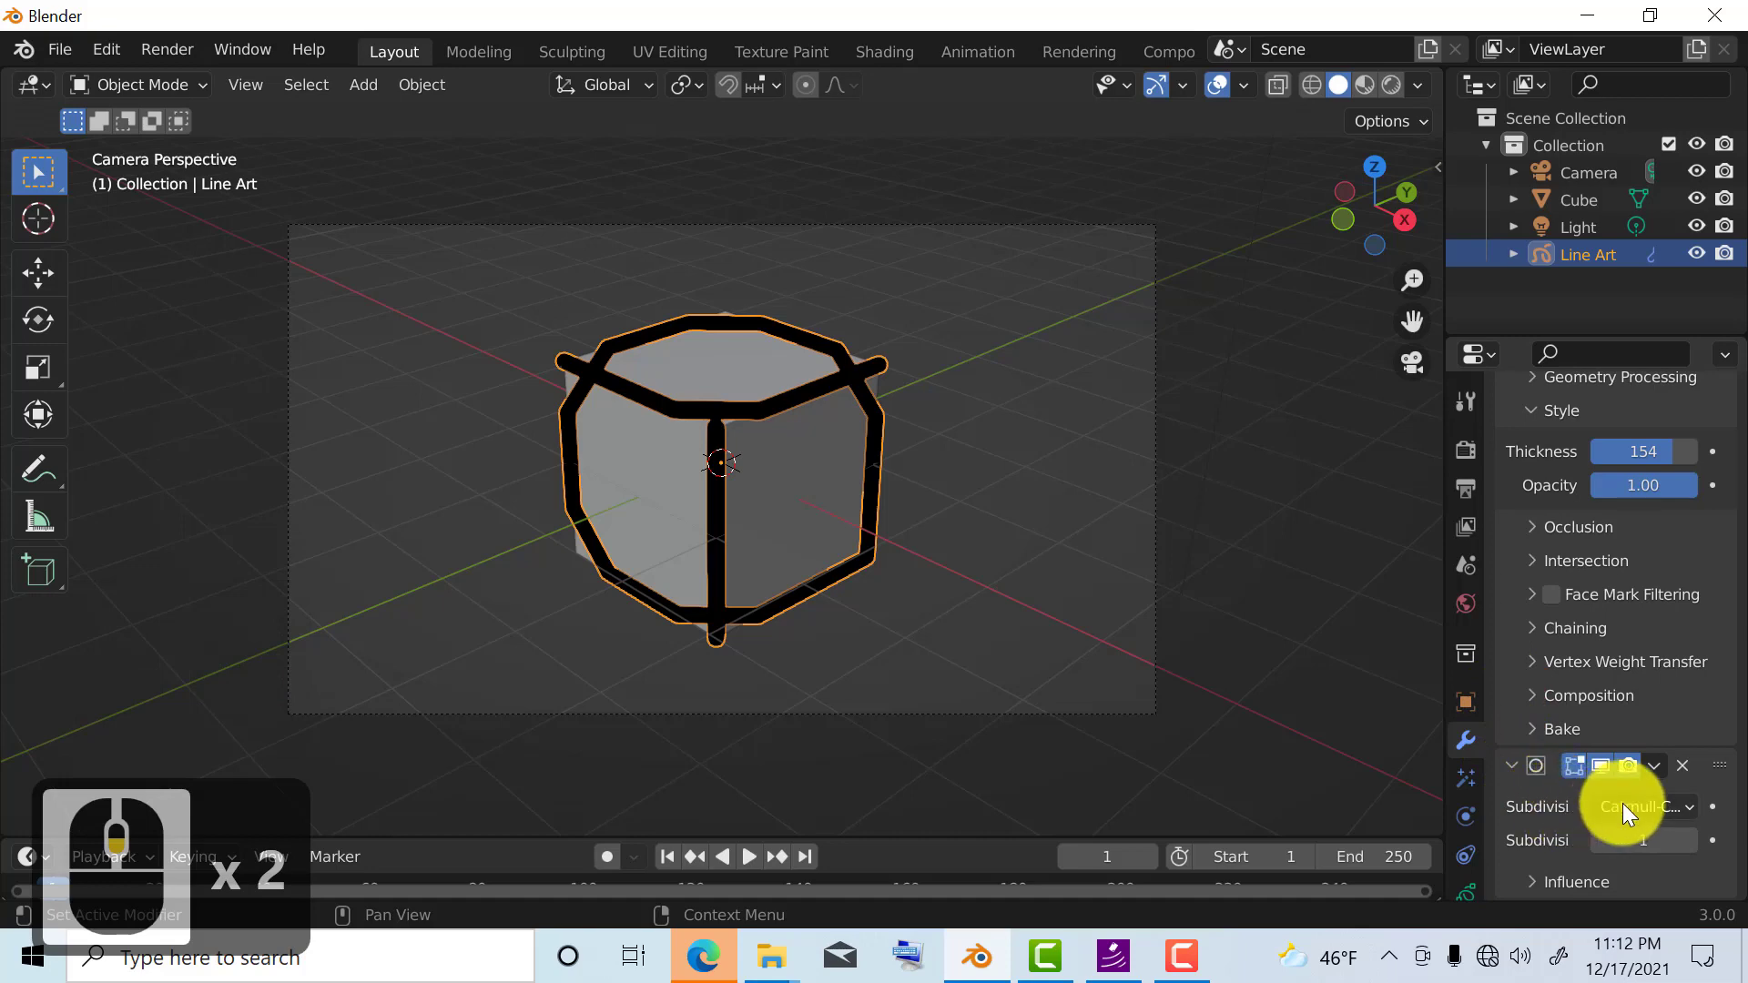
click(1638, 806)
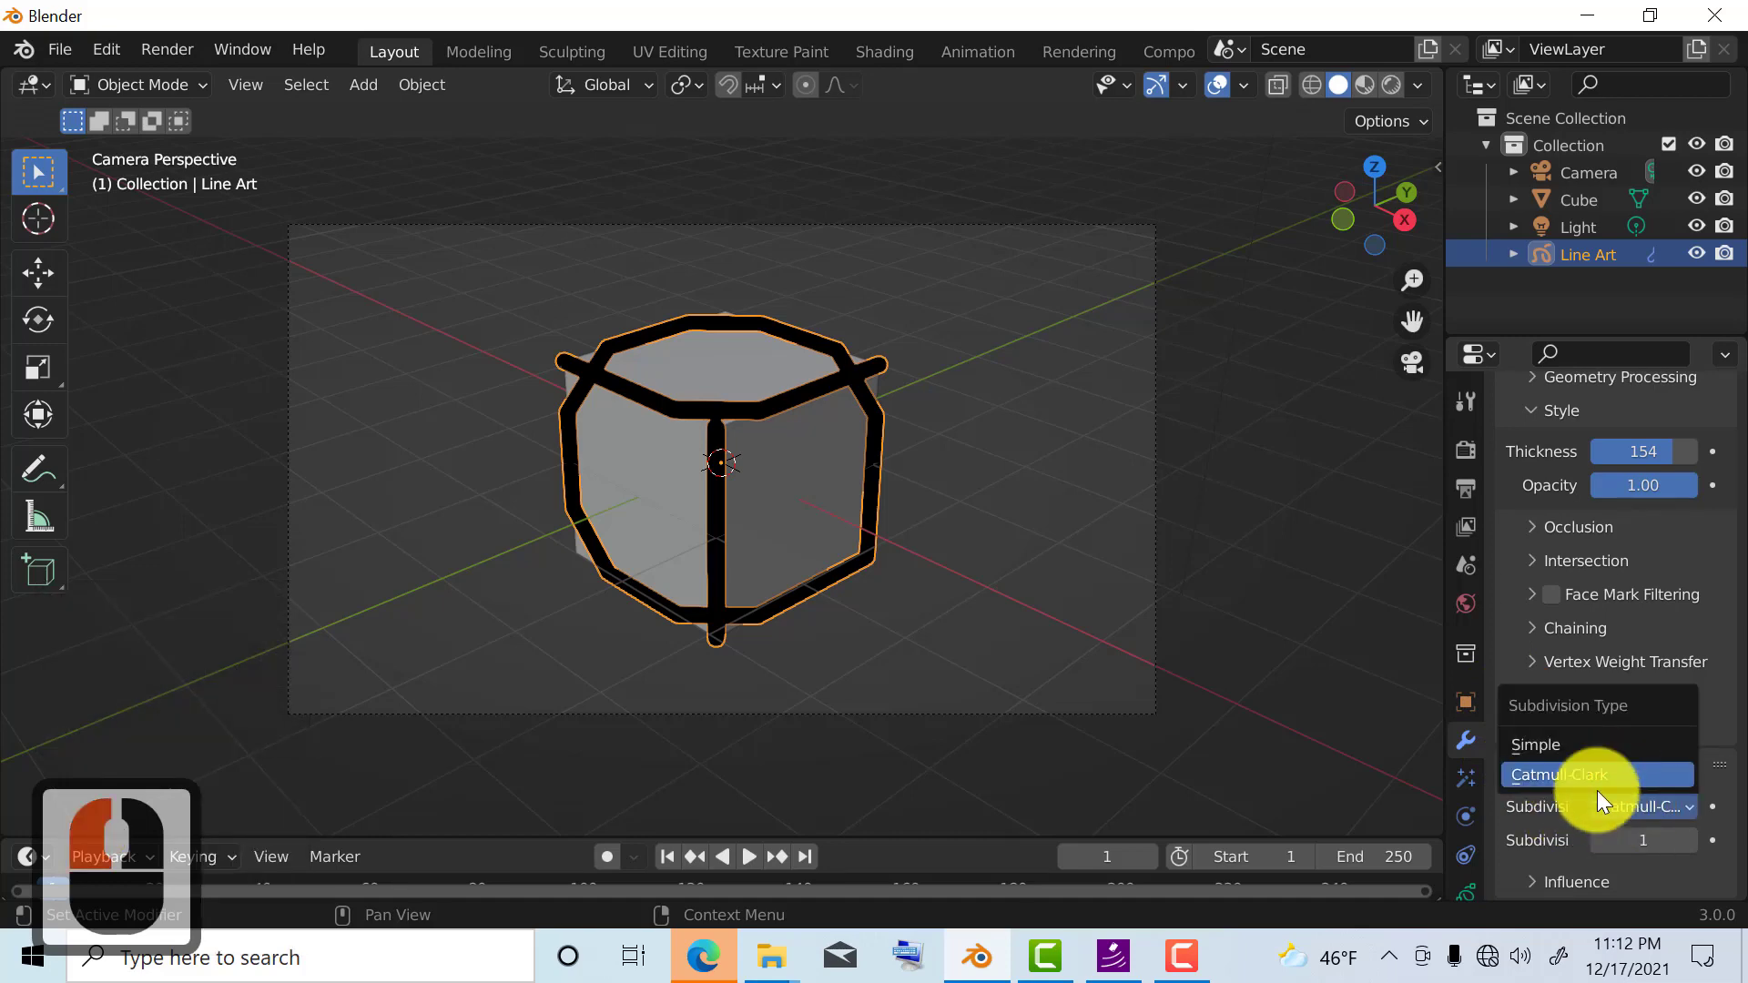
click(1535, 743)
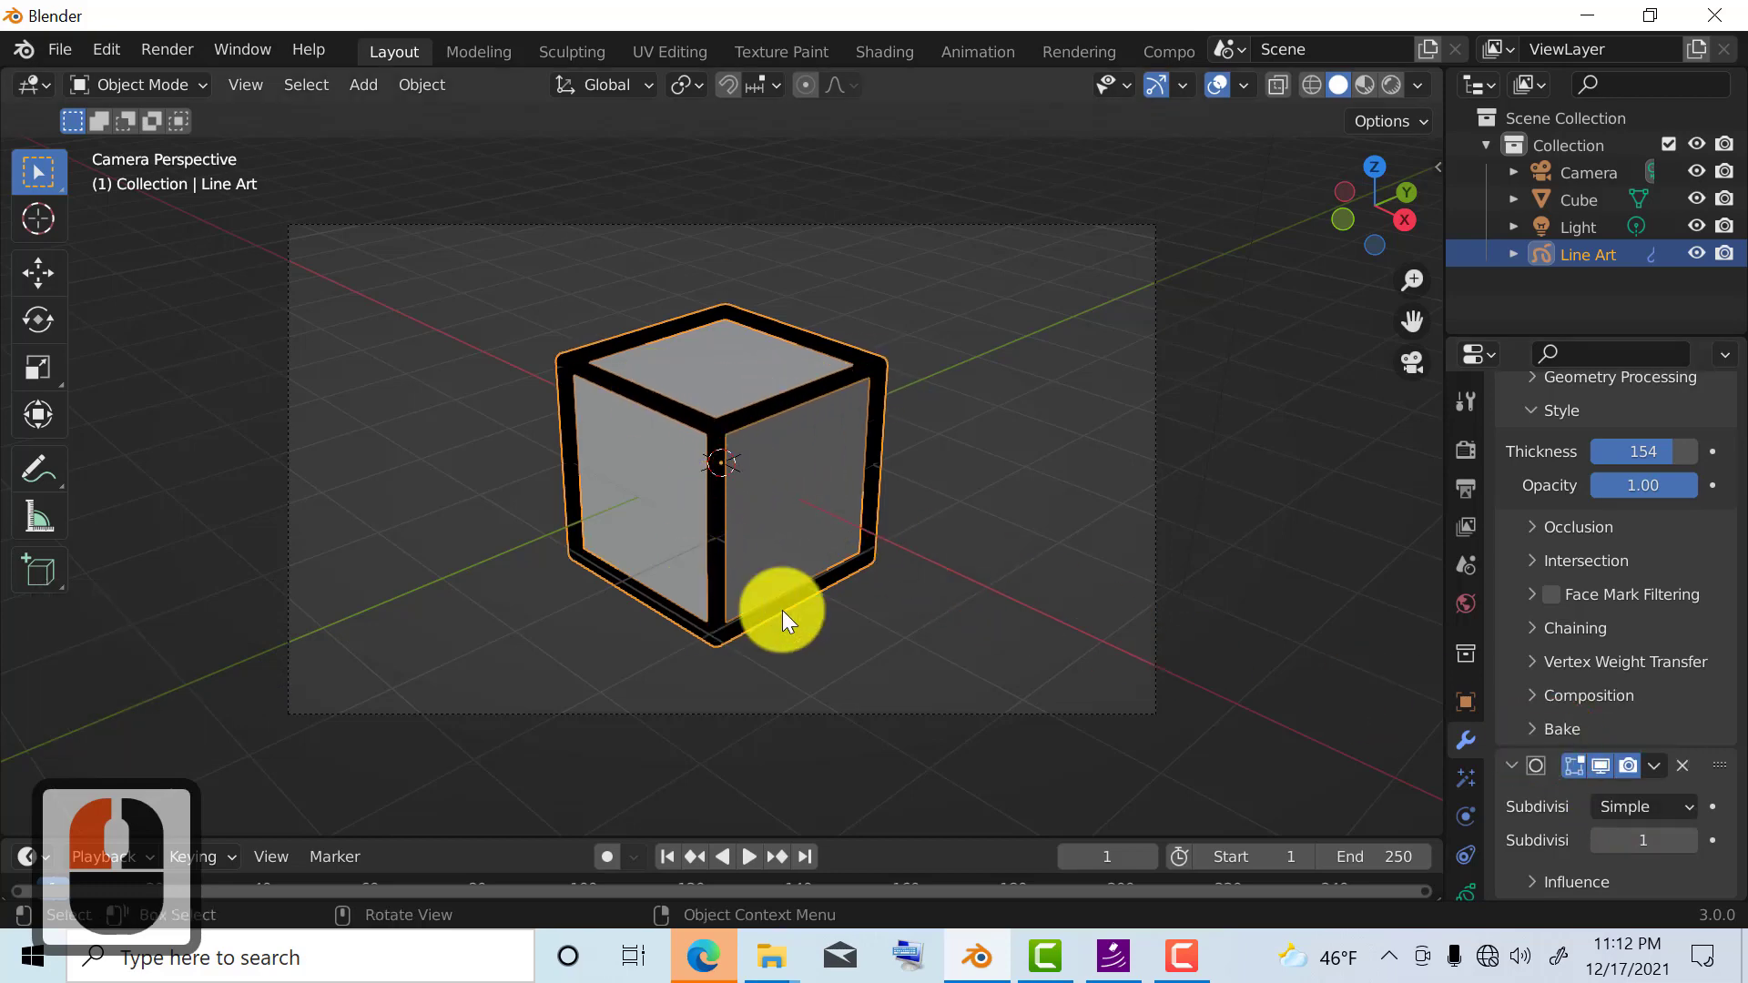
mouse_move(870, 395)
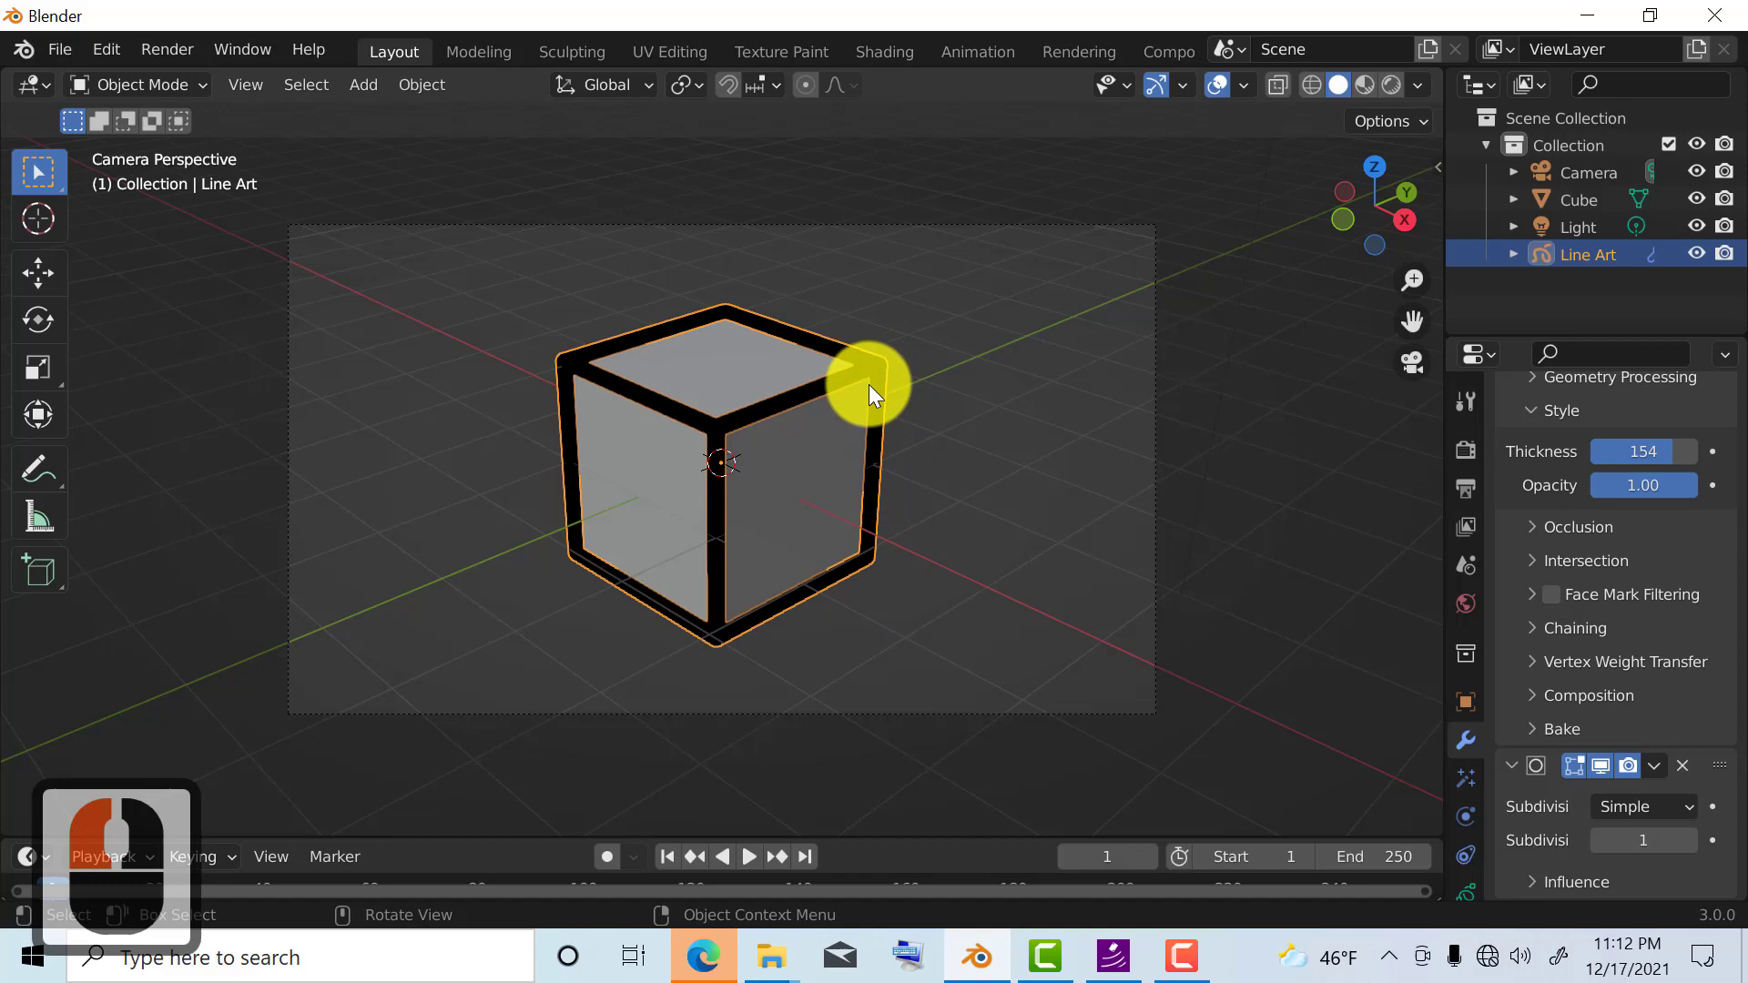
mouse_move(881, 368)
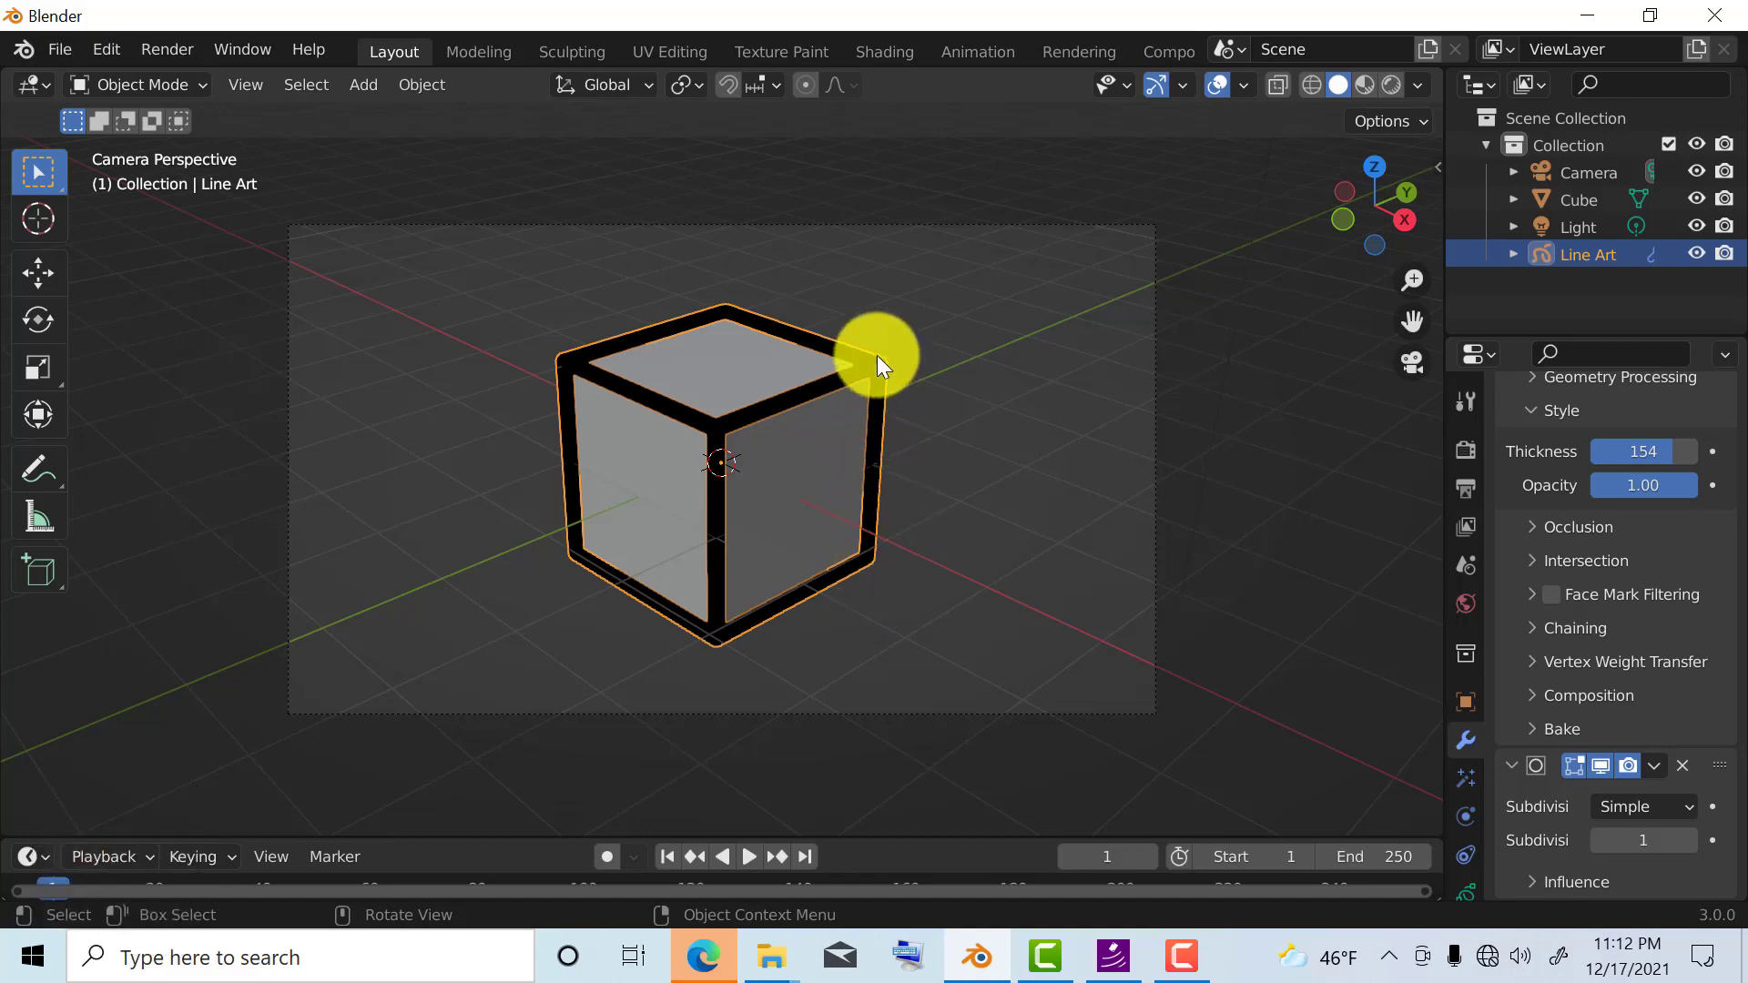
mouse_move(673, 513)
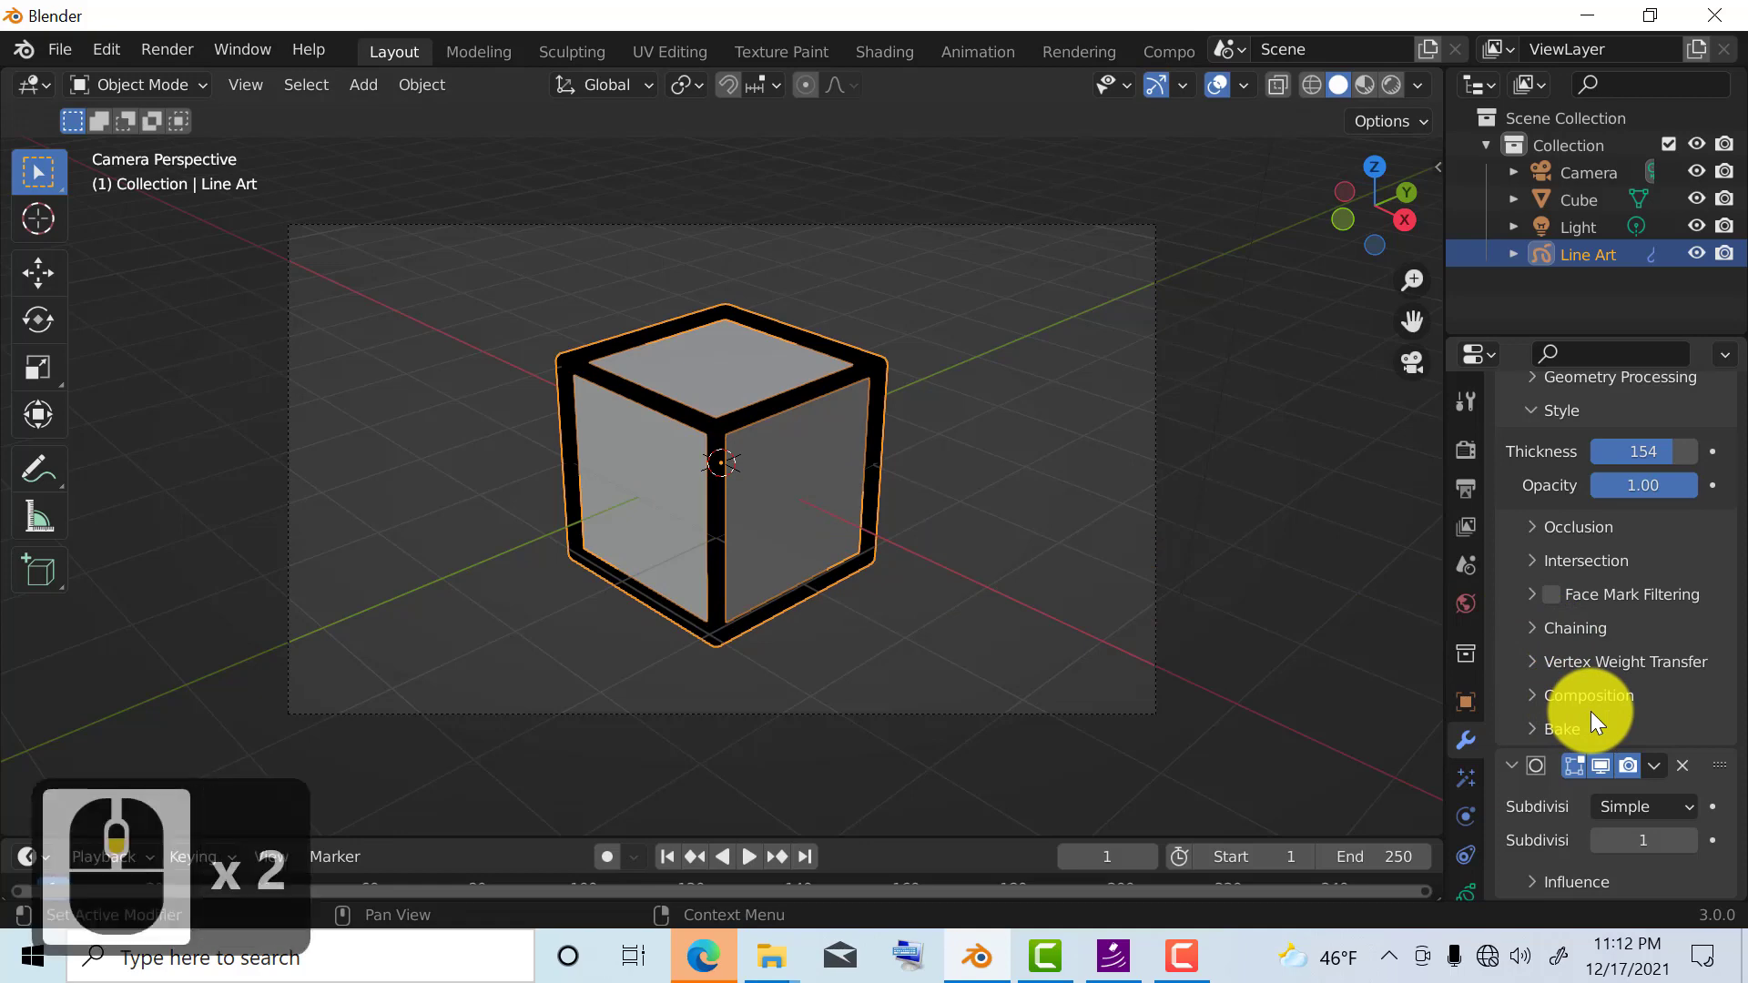
scroll(up, 3)
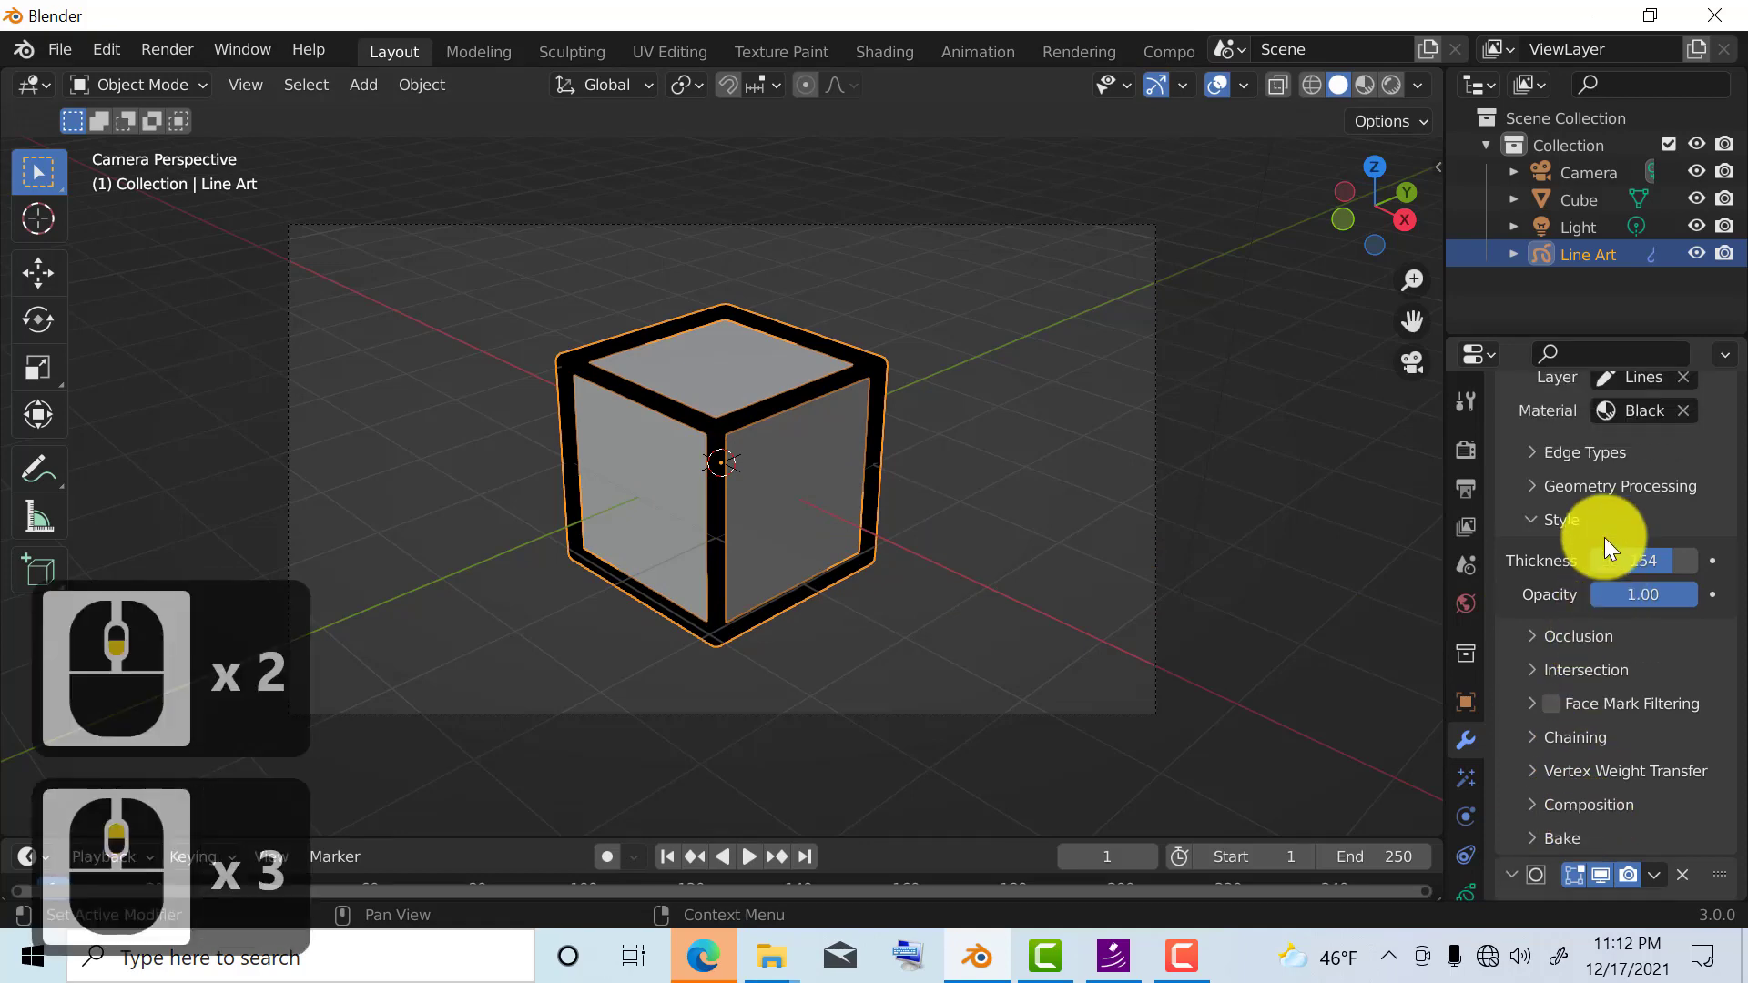
Step: Bring up the Grease Pencil modifier list to add Noise below Subdivide
click(1555, 444)
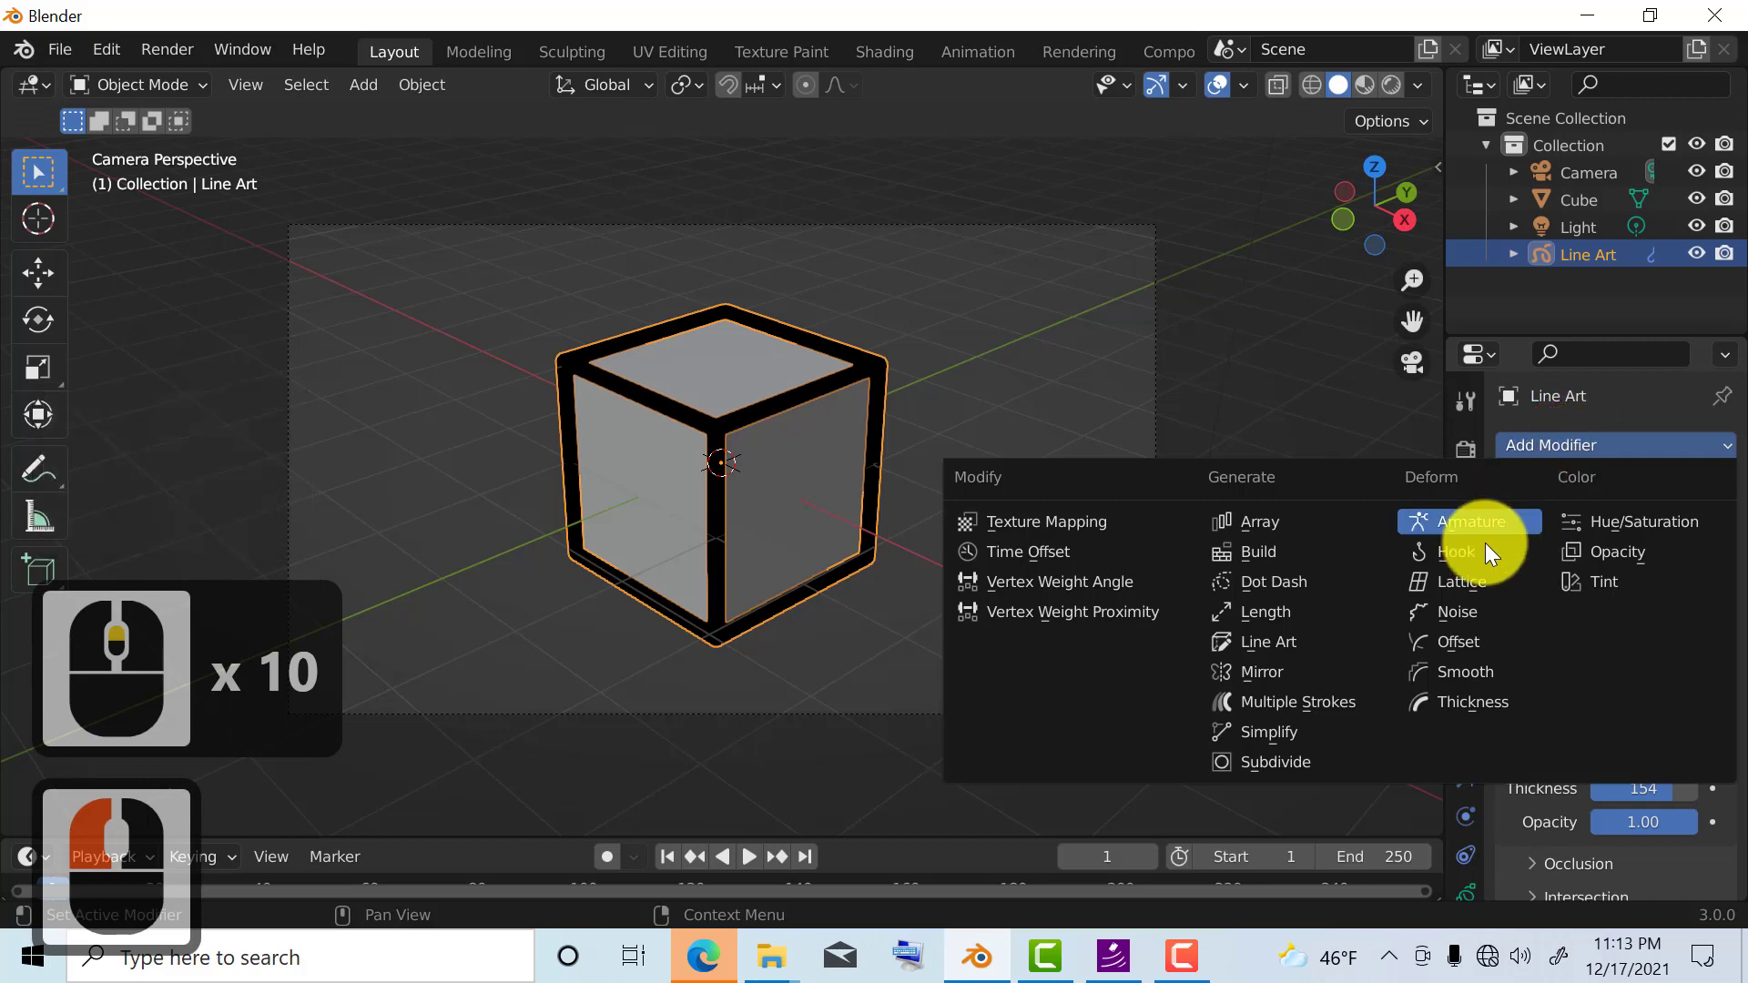
mouse_move(1456, 612)
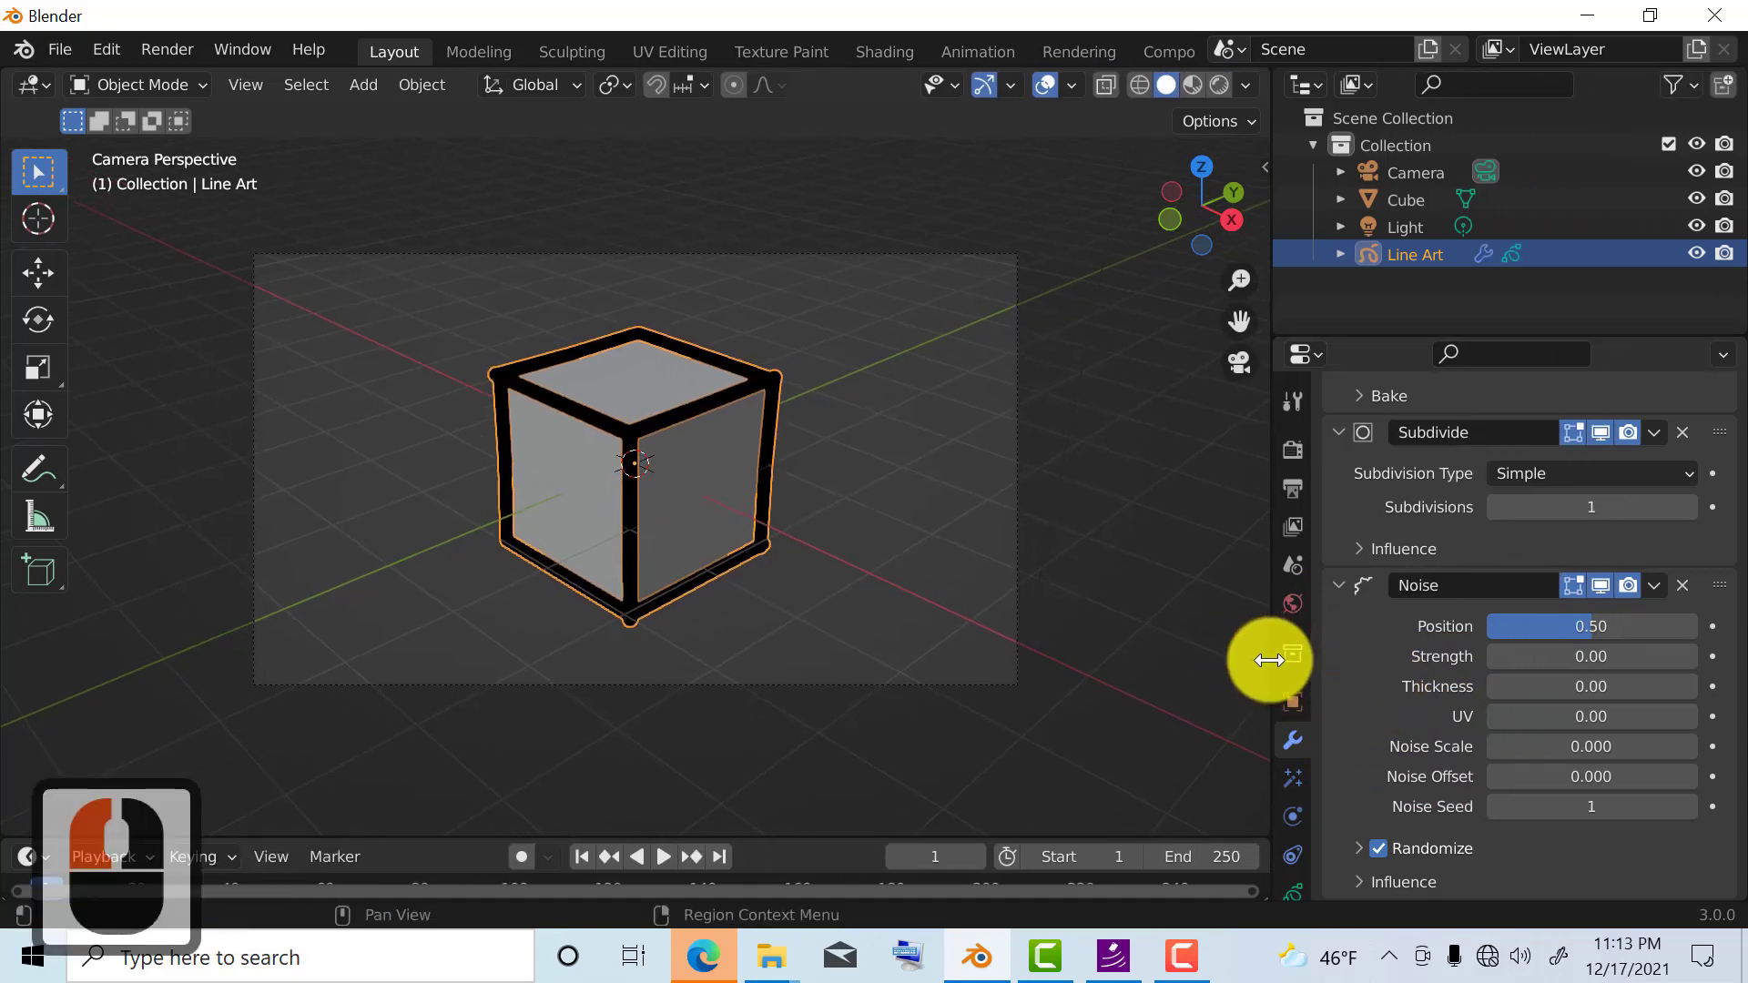
mouse_move(1433, 746)
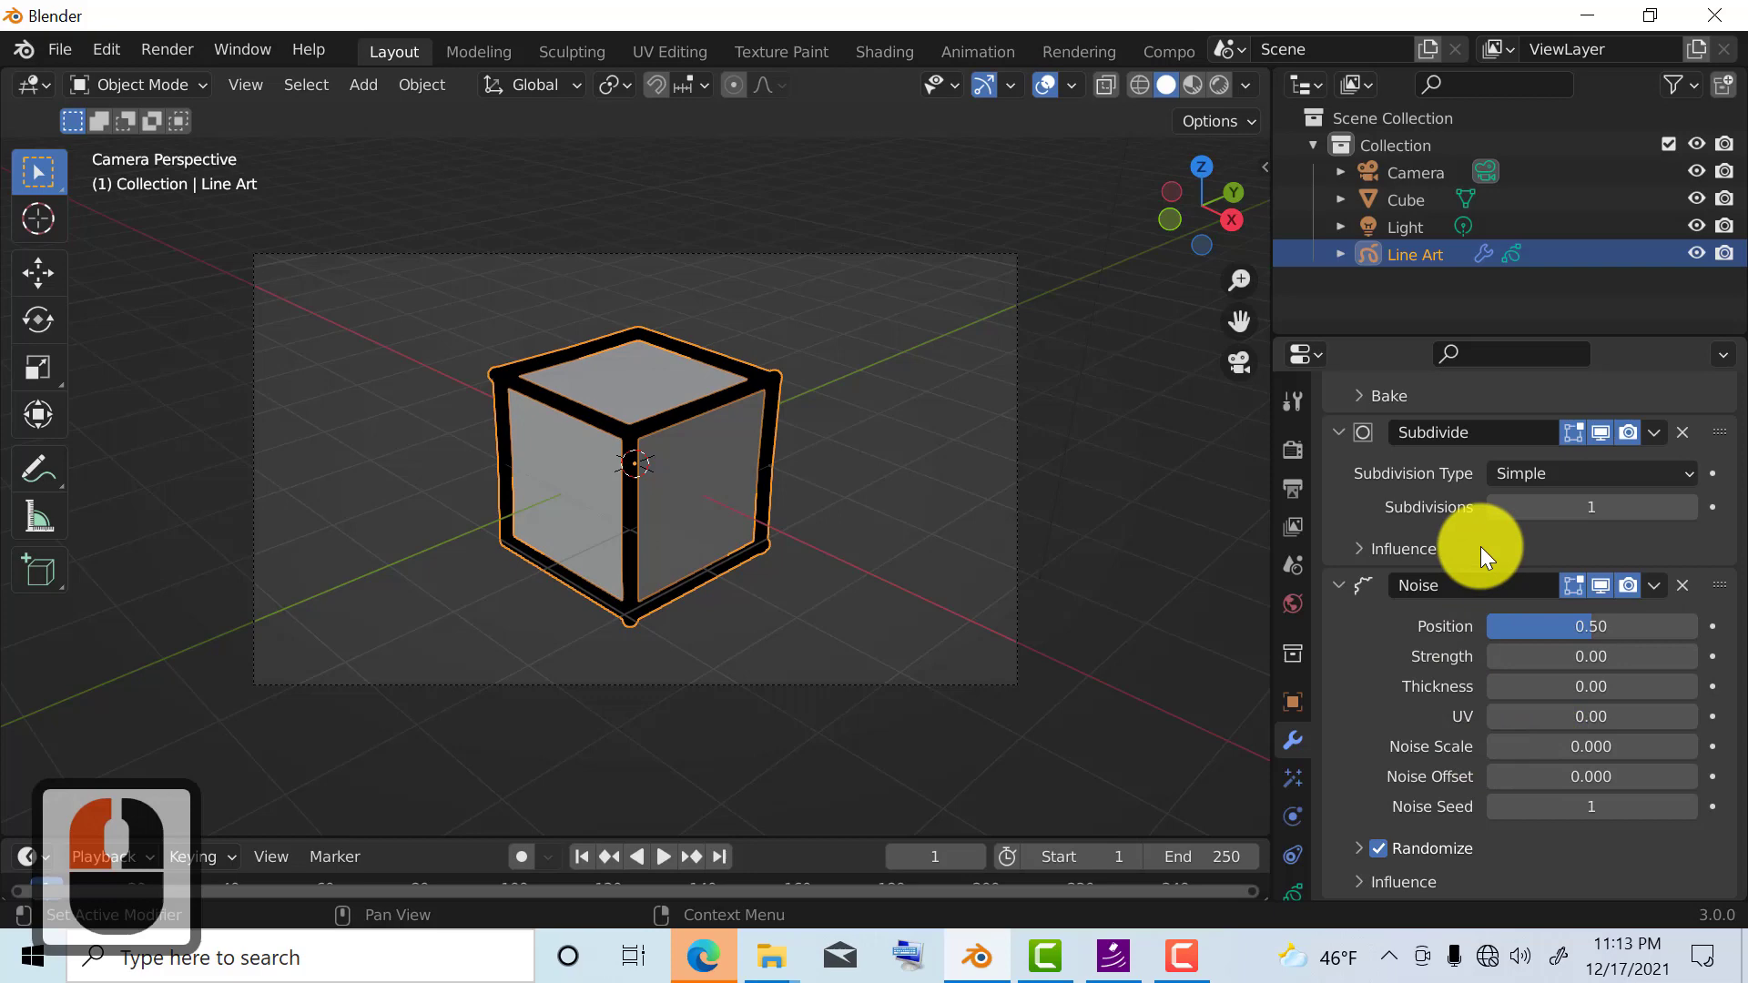
Step: Raise Subdivisions to 5 and tune the Noise modifier to scale 0.201, offset 9.829, seed 38
scroll(up, 3)
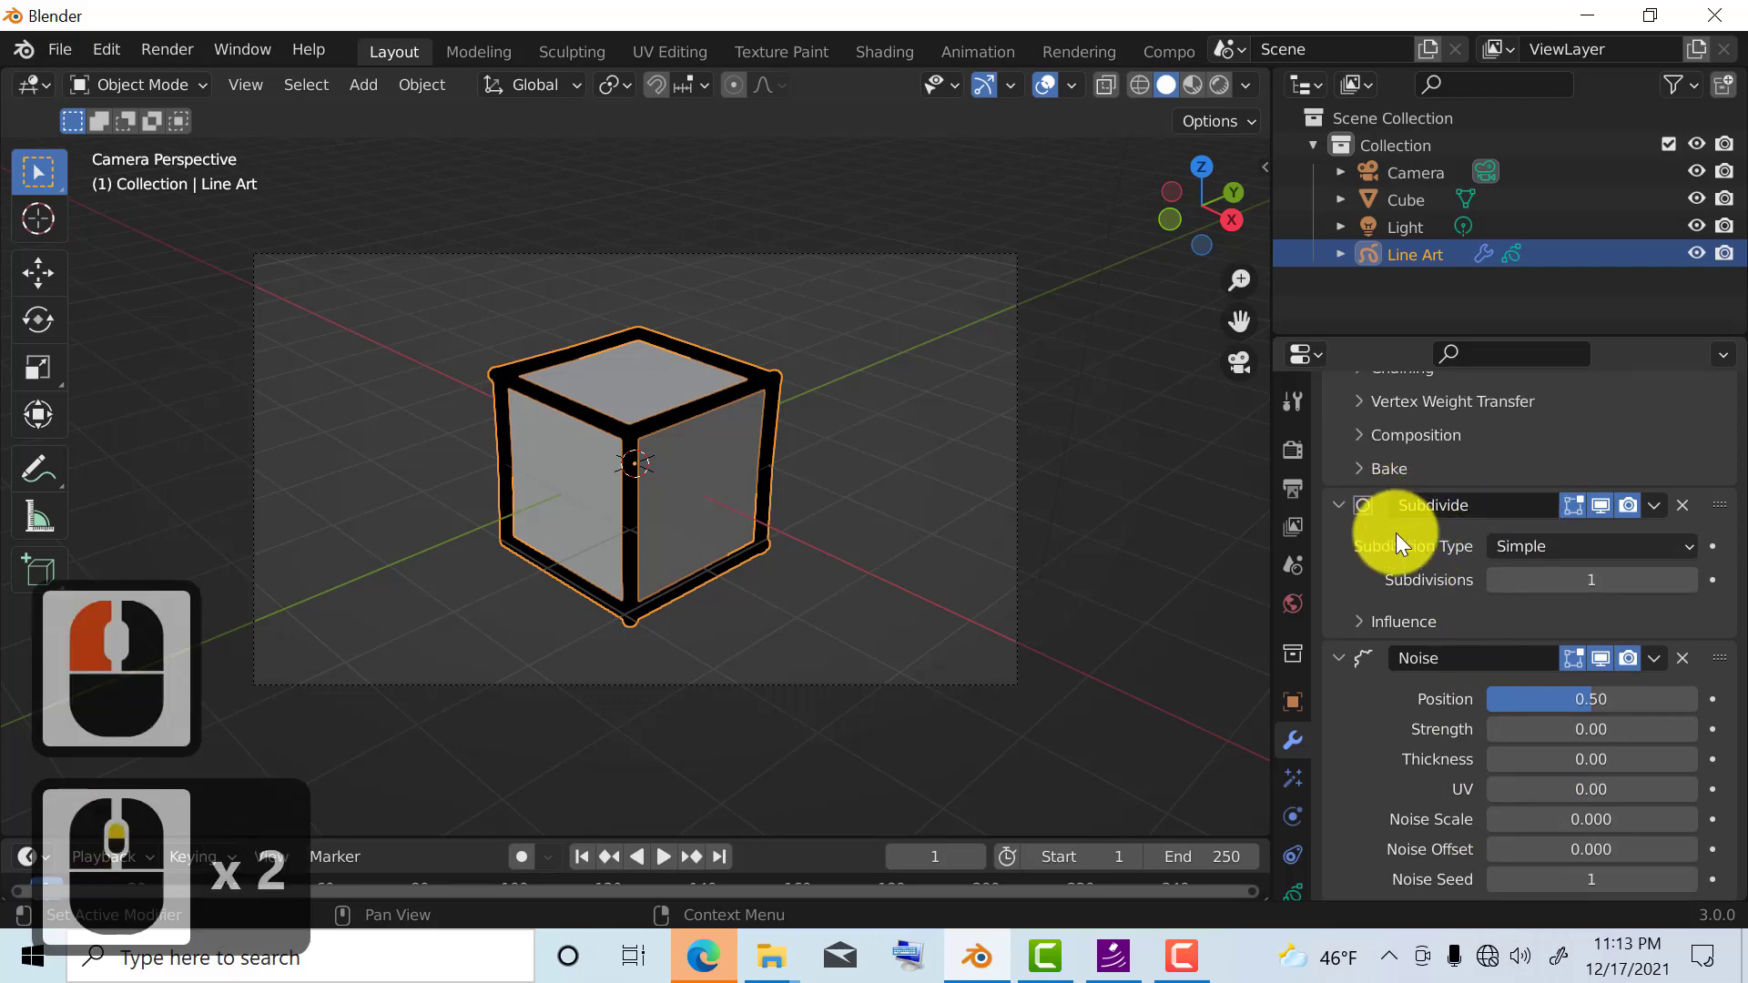
mouse_move(1591, 579)
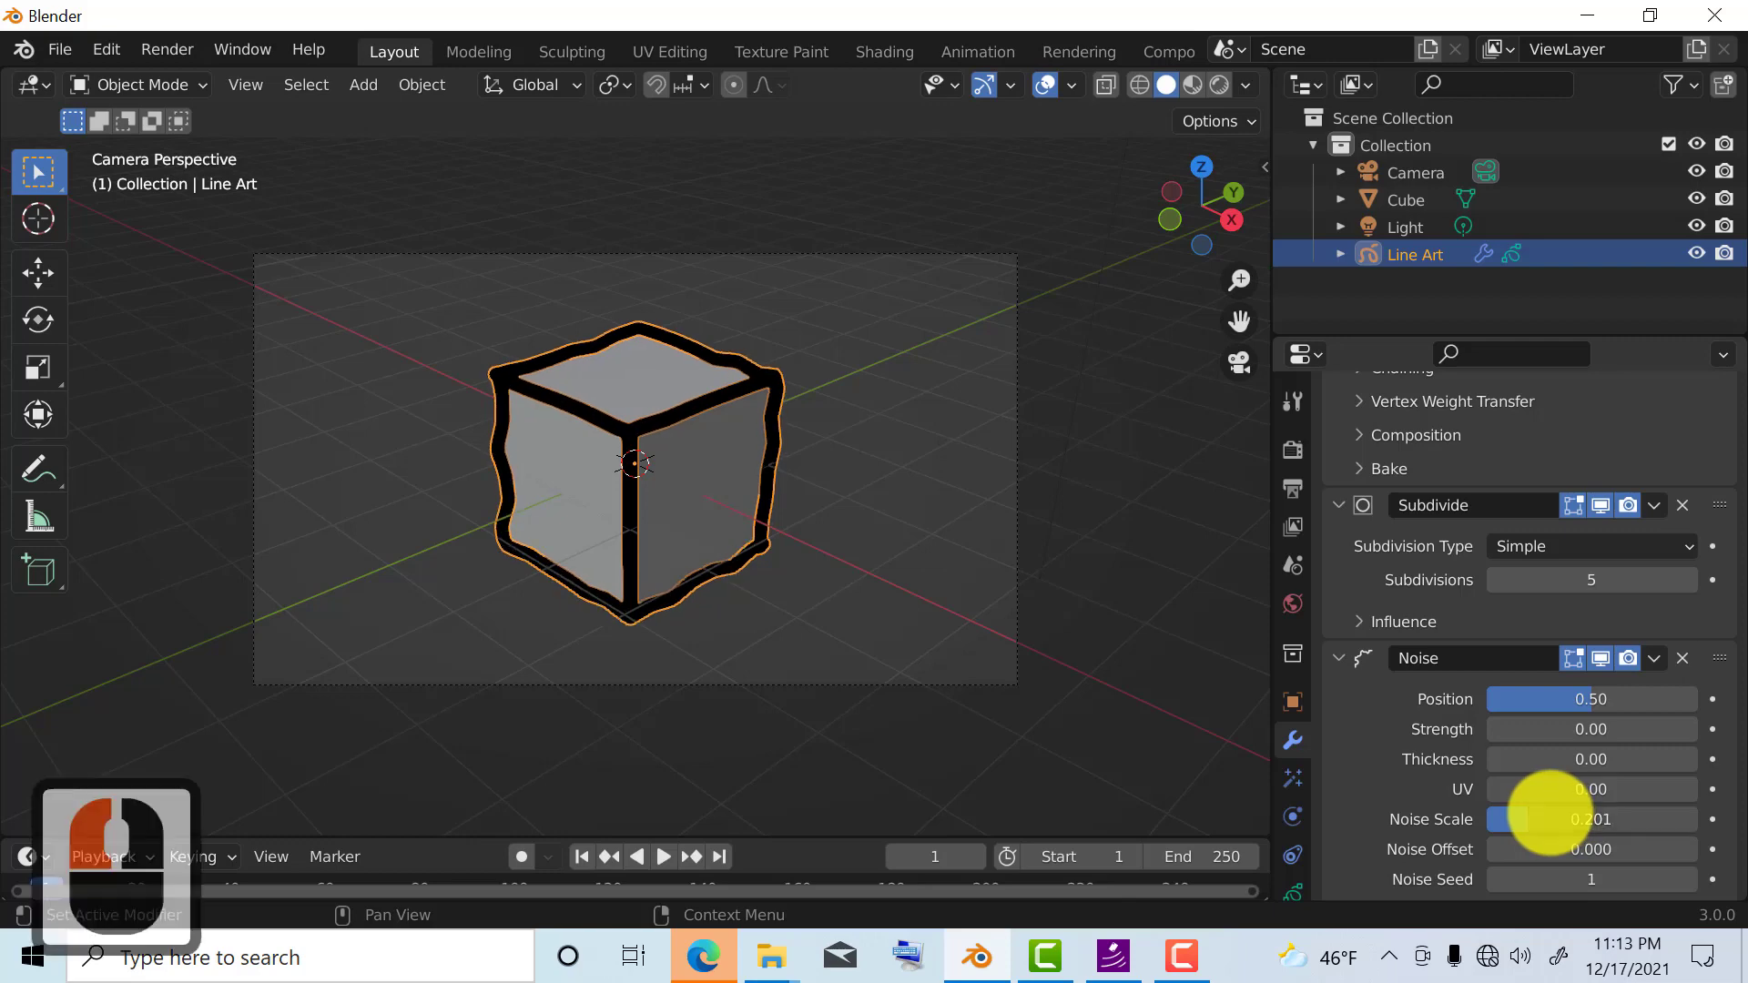
mouse_move(1516, 848)
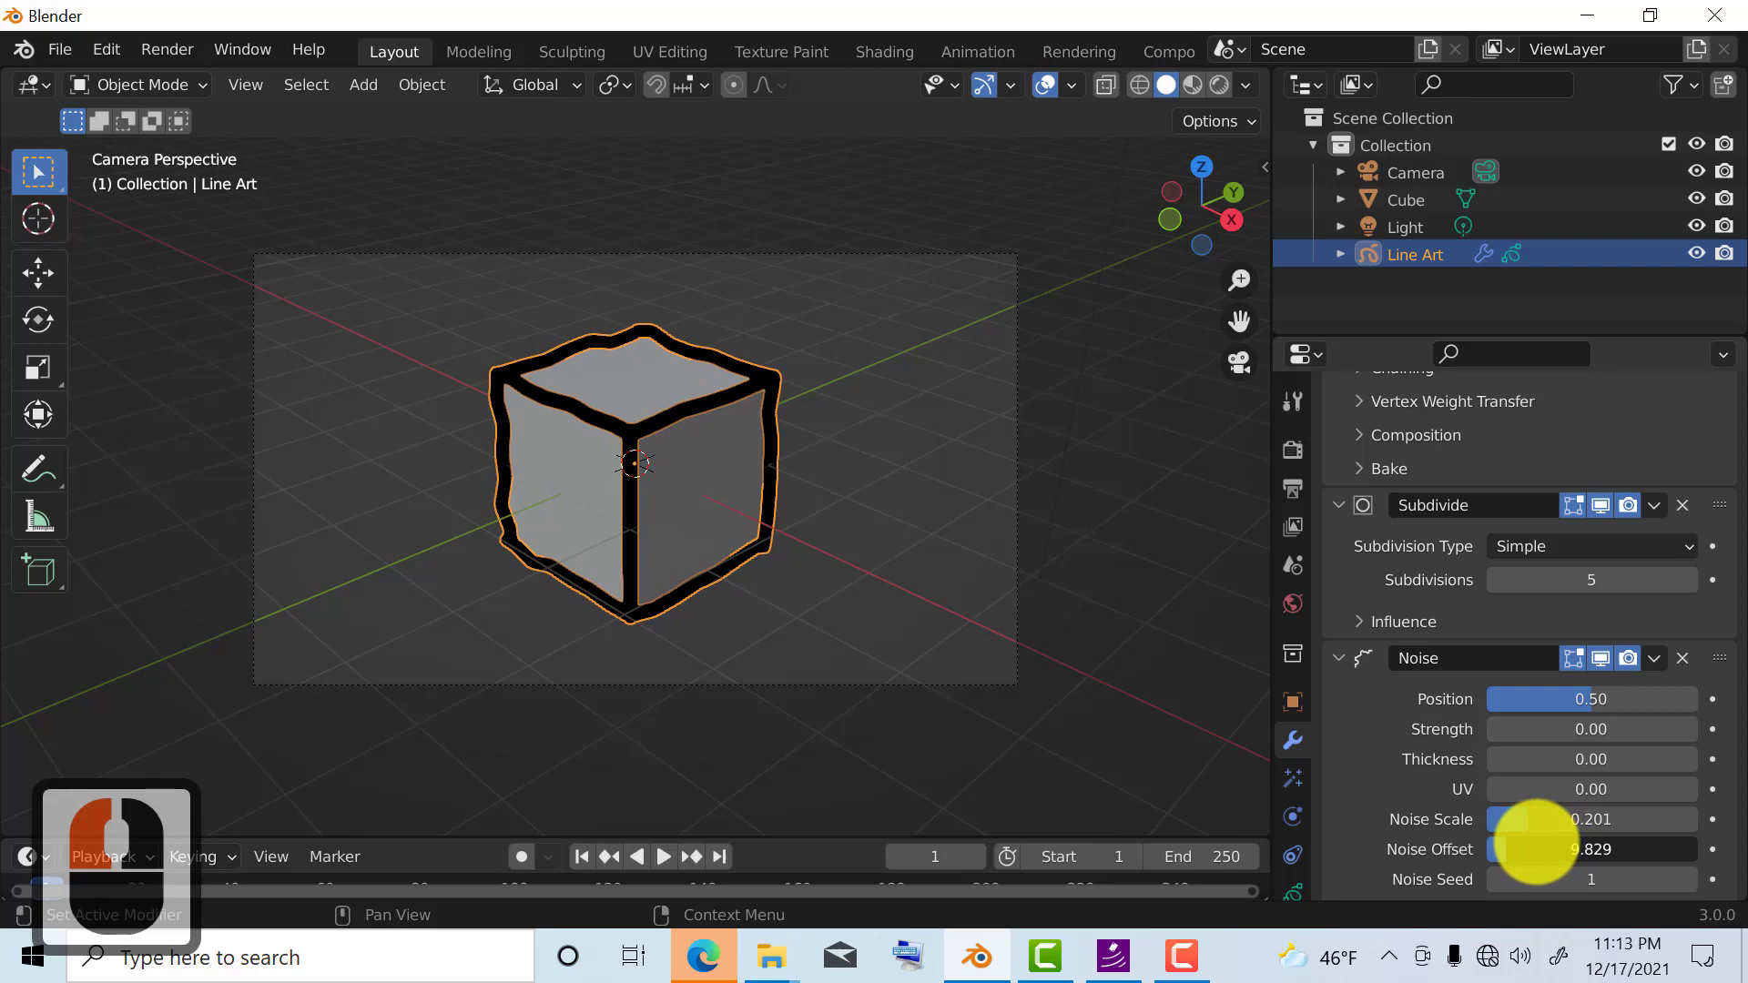
click(1591, 879)
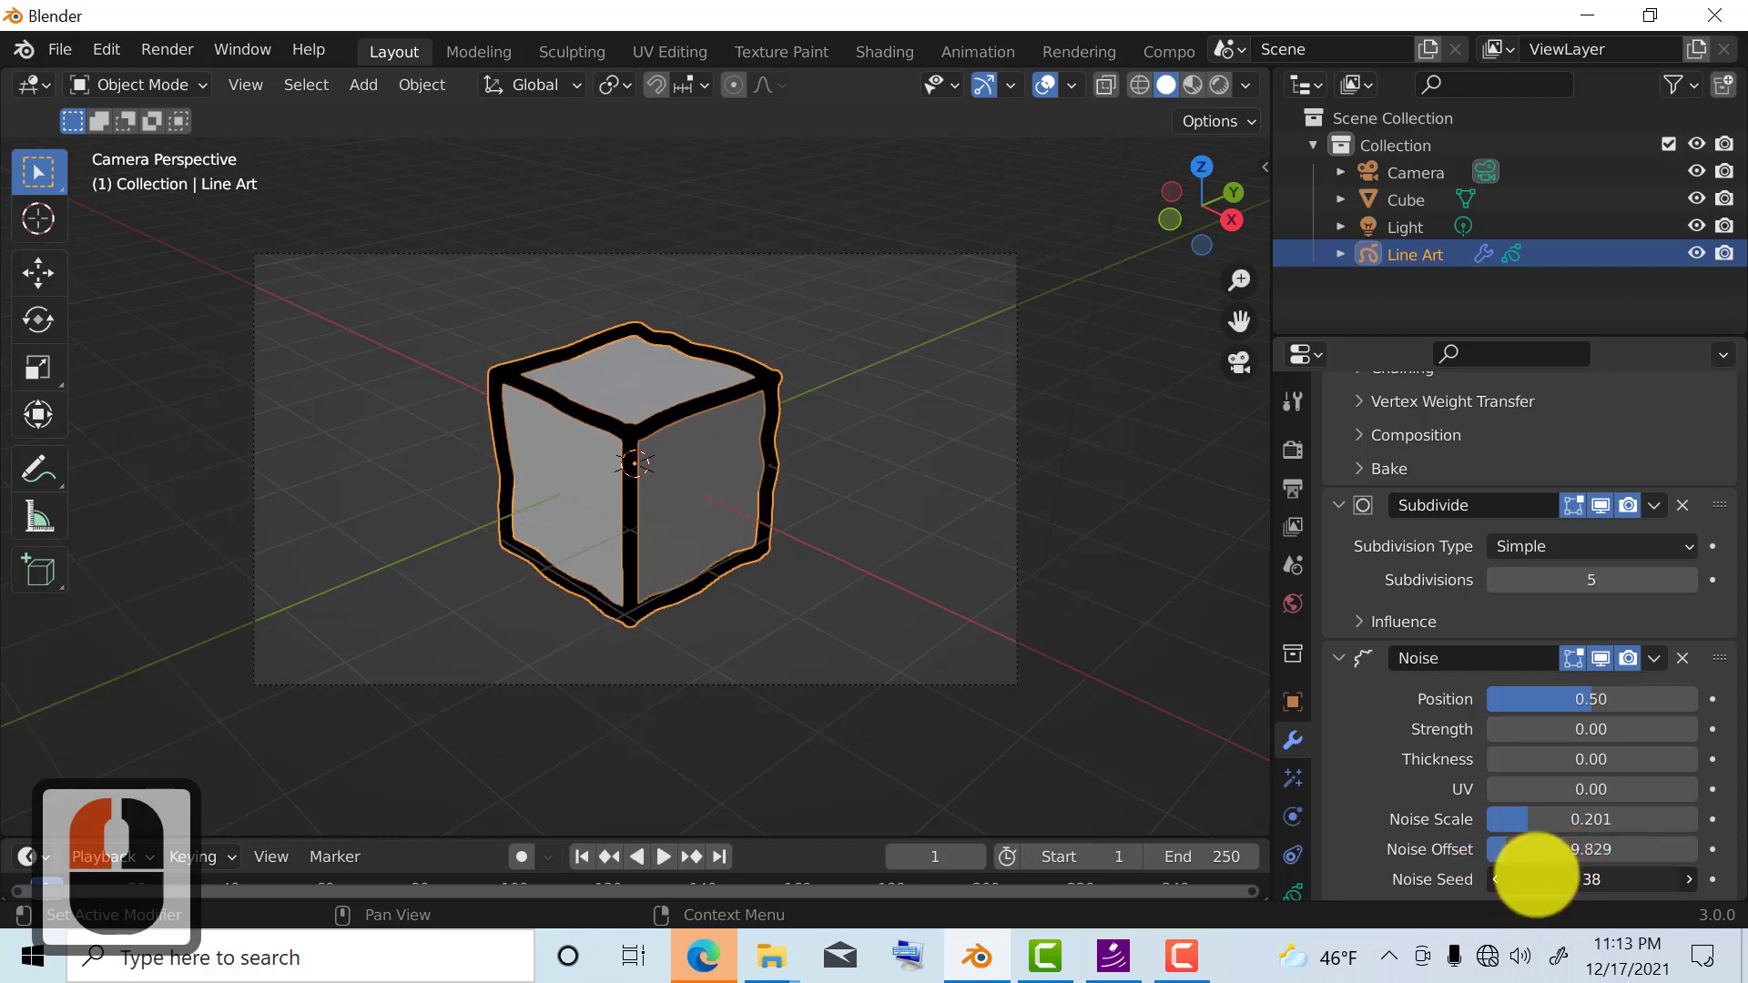
mouse_move(1419, 663)
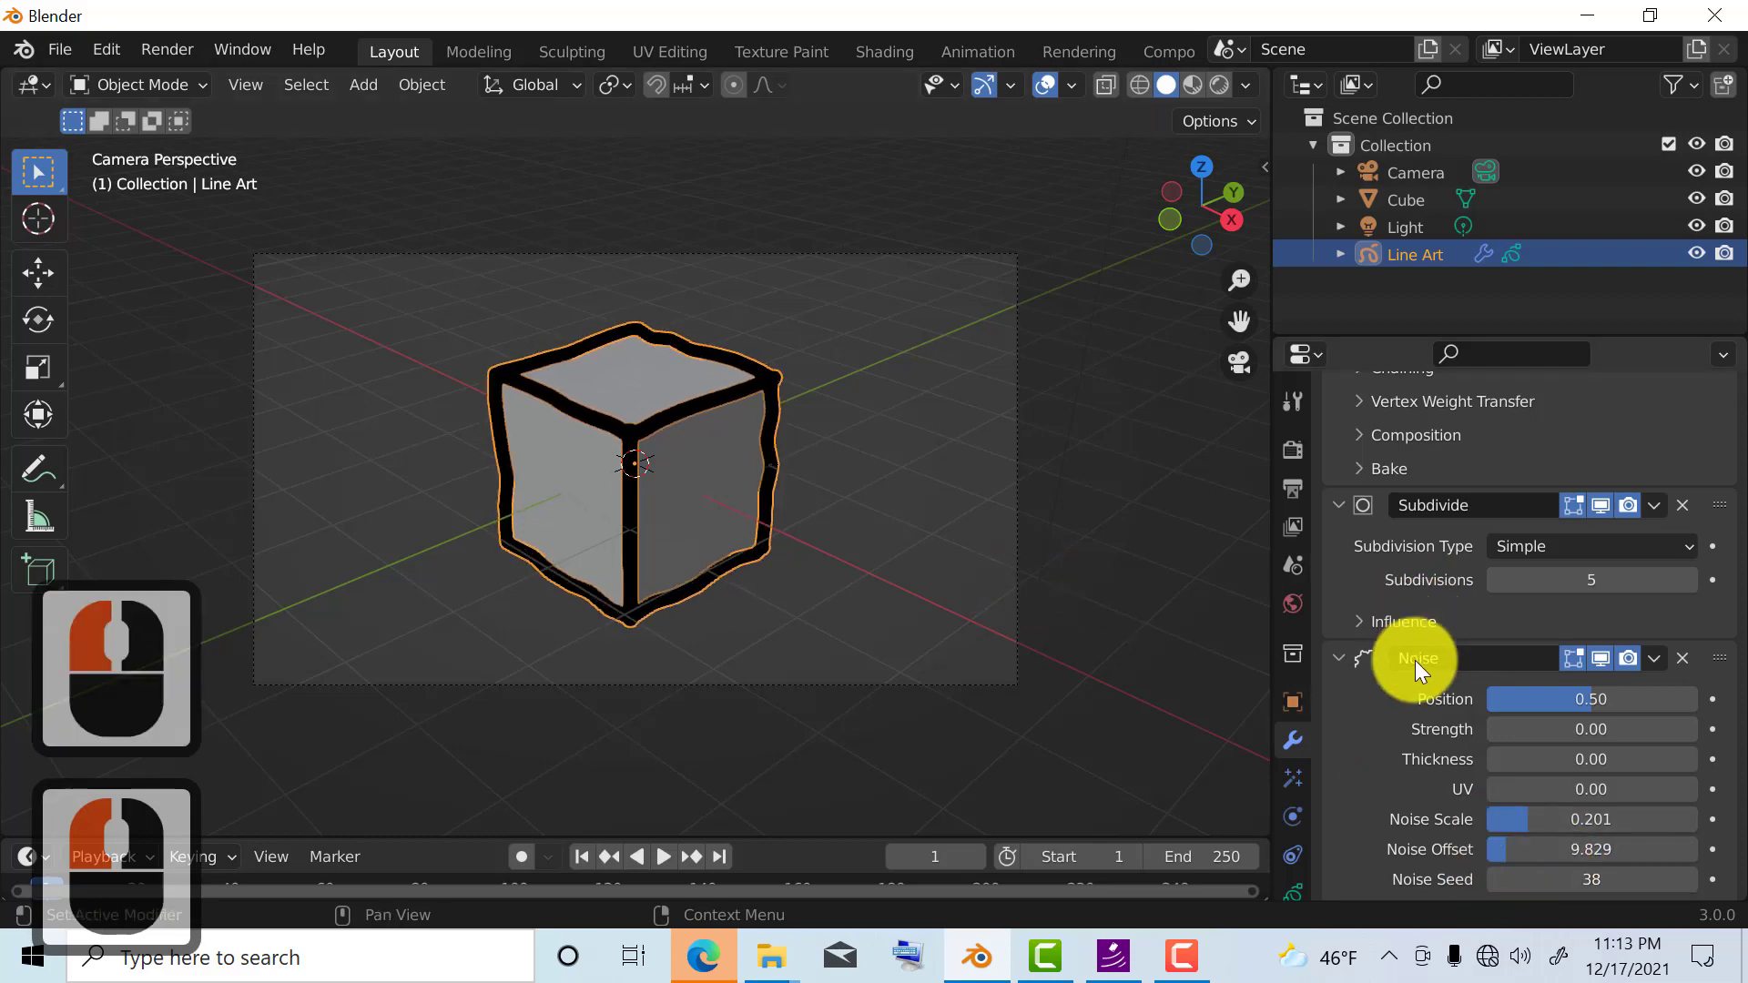
mouse_move(781, 541)
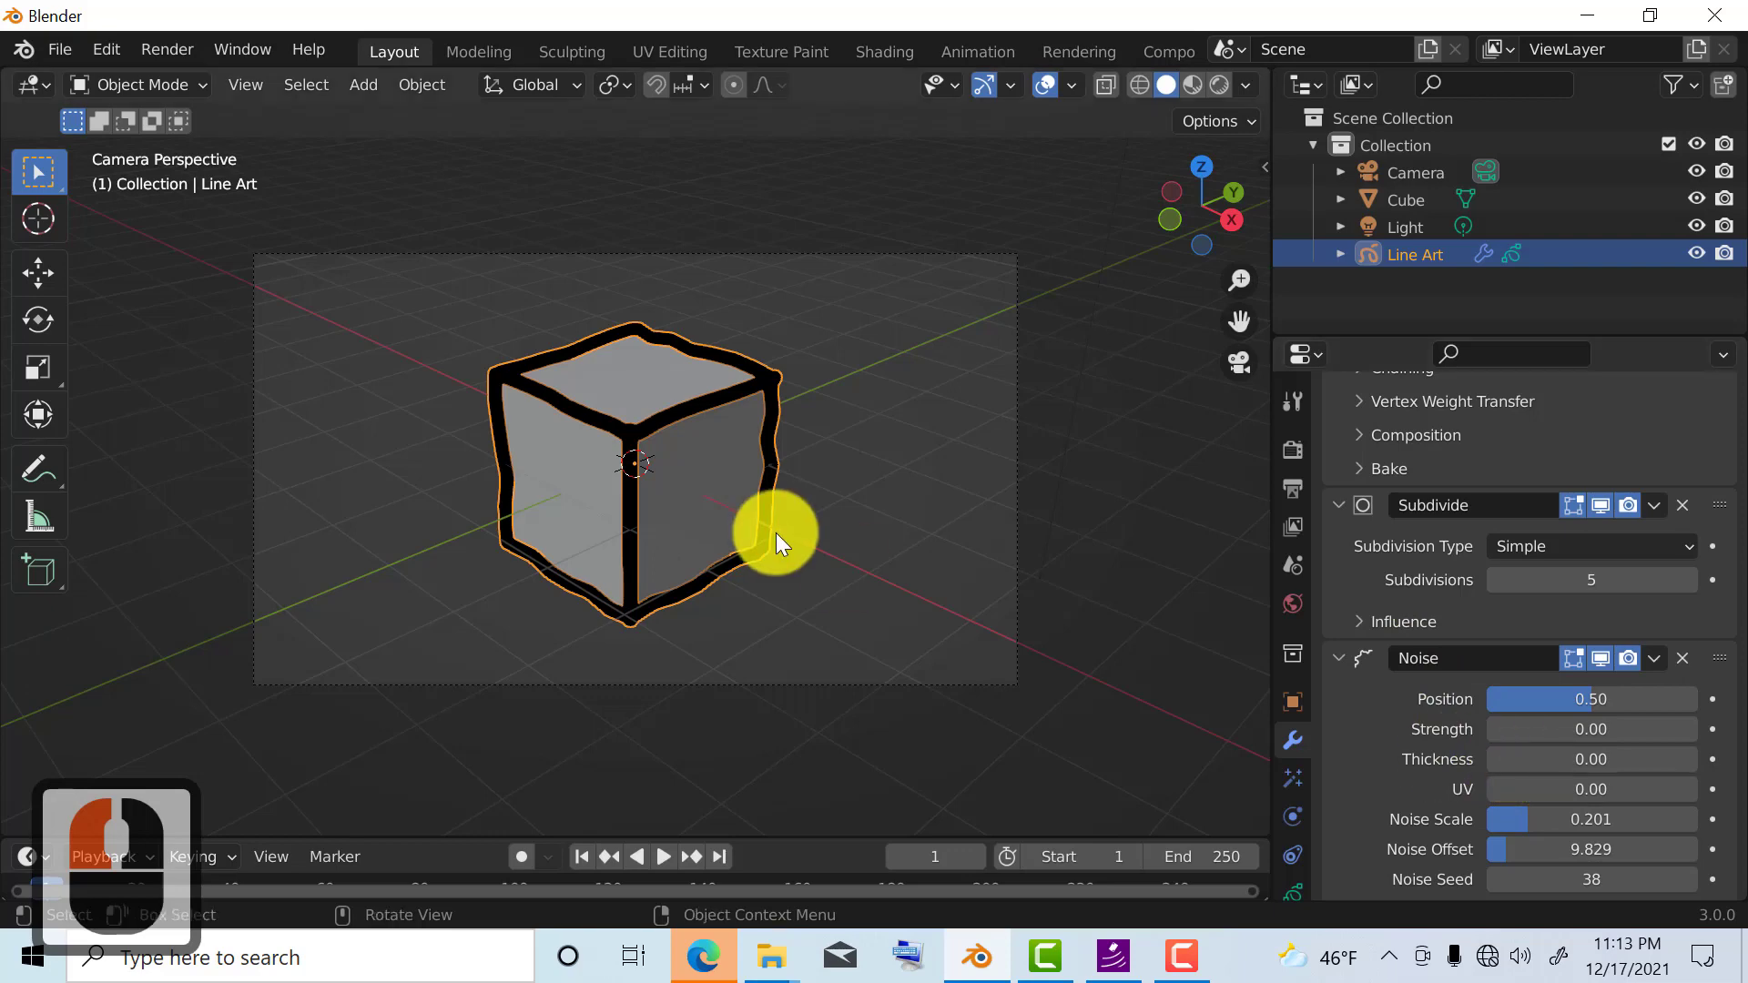
mouse_move(781, 418)
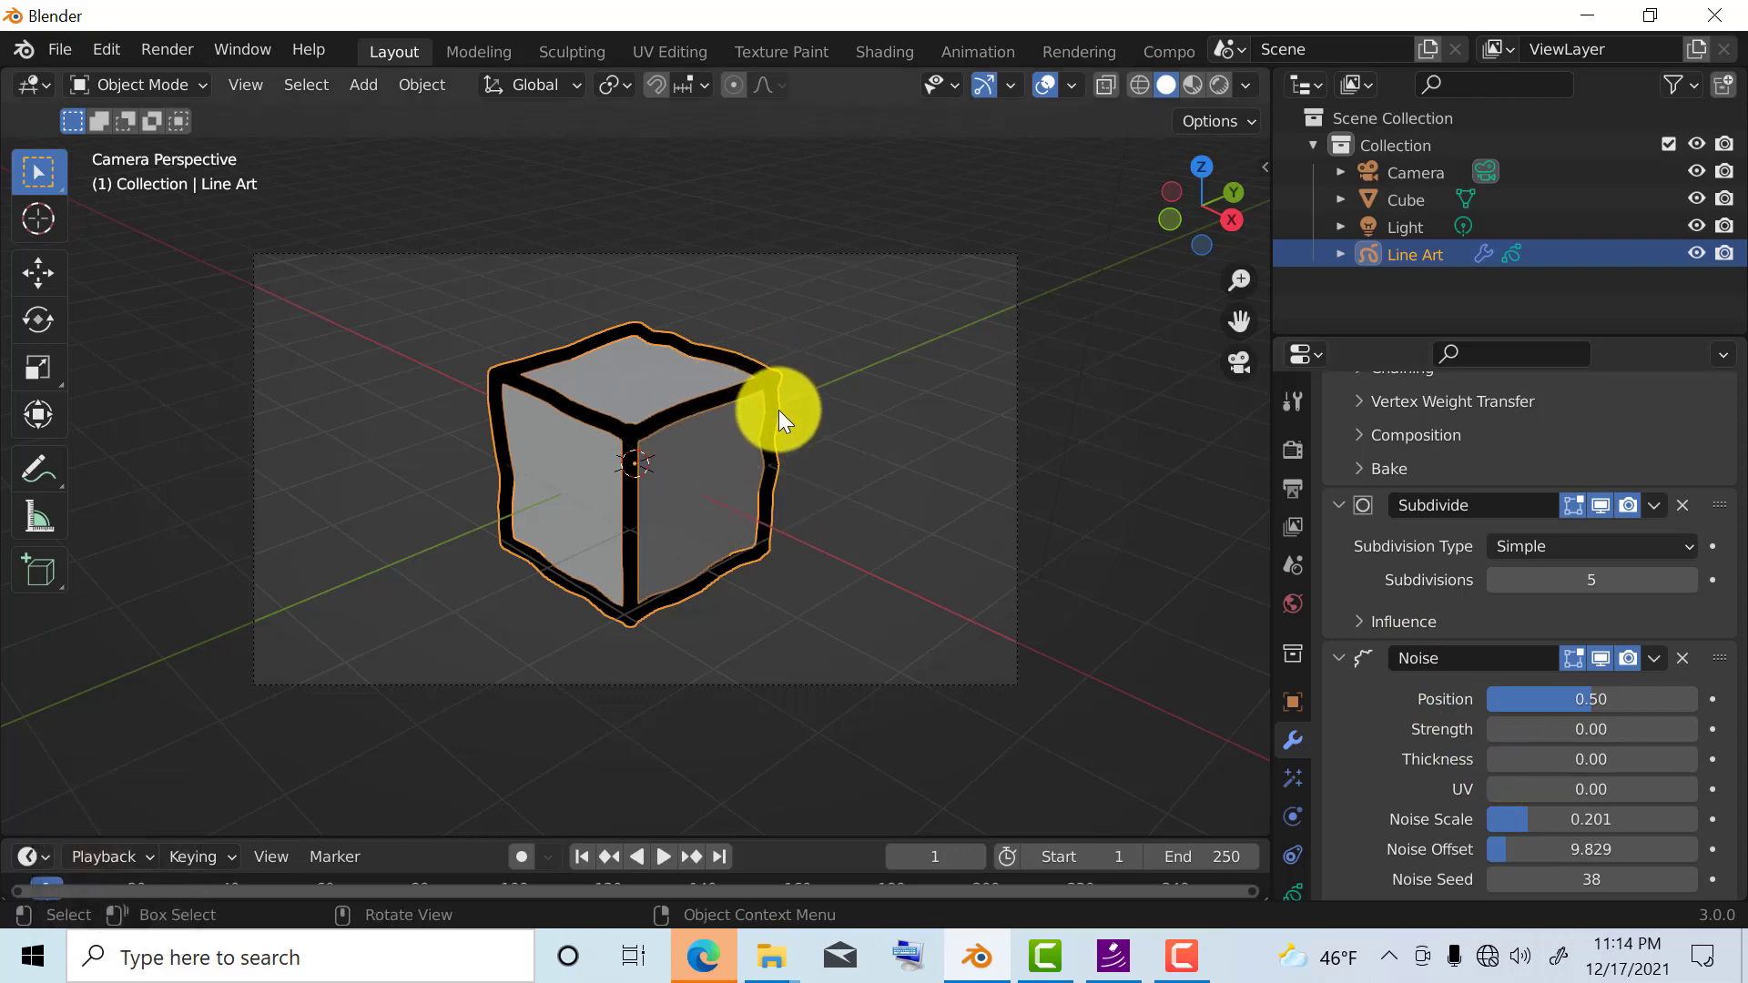